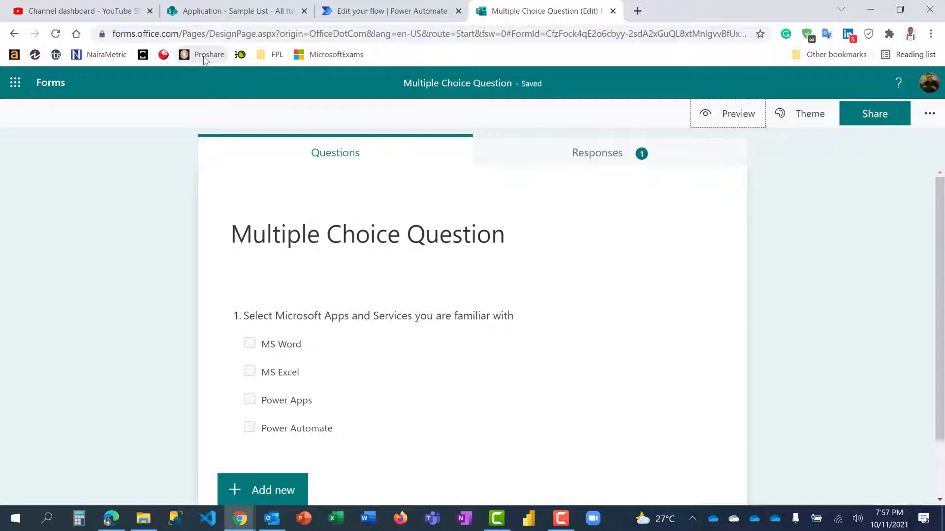
pyautogui.moveTo(201, 65)
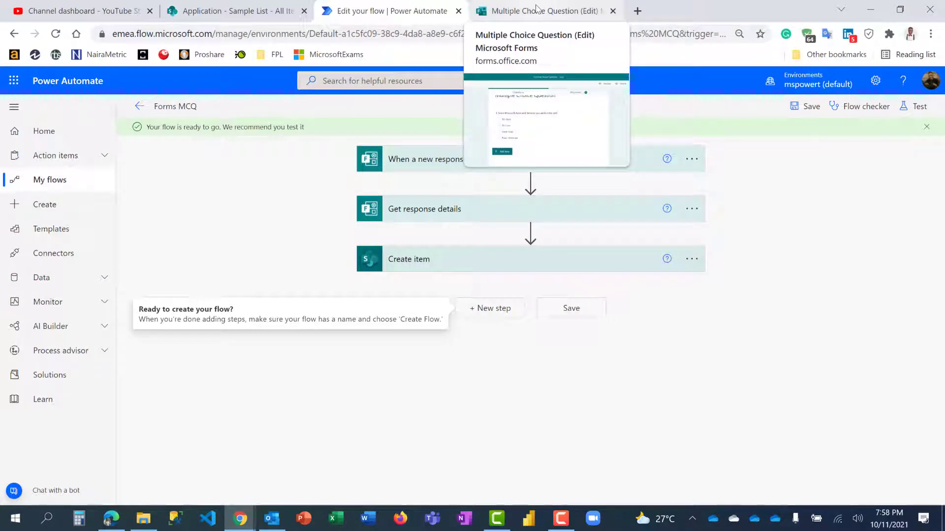
# Preview the Forms quiz, tick all four Microsoft apps, submit, and return to the flow.
pyautogui.click(539, 11)
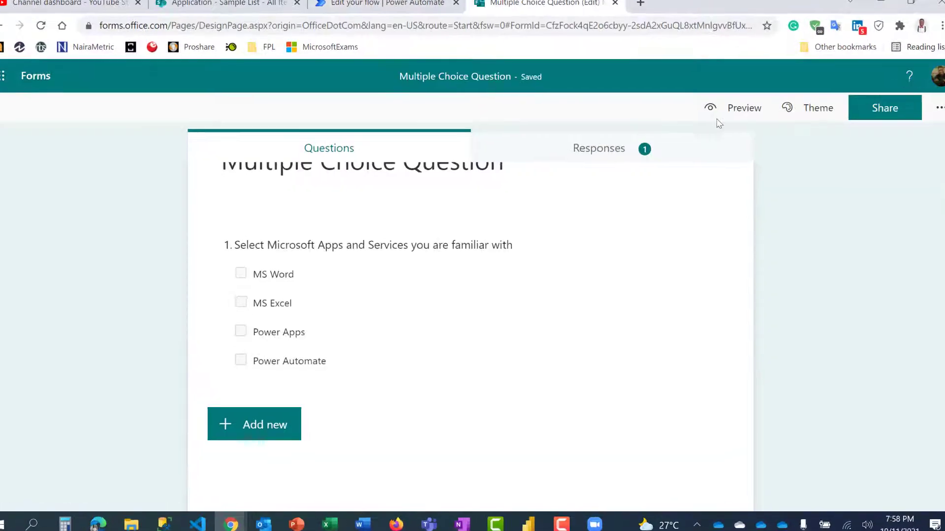
pyautogui.click(744, 107)
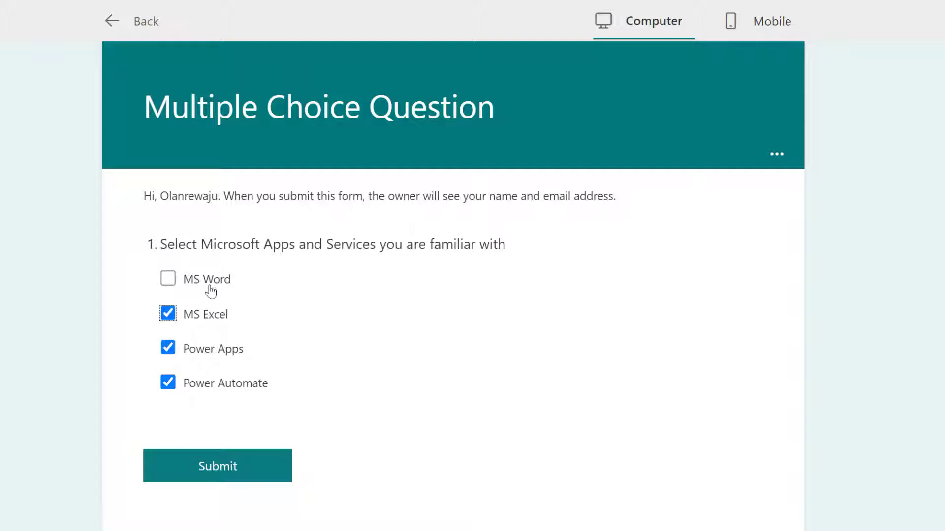
pyautogui.click(167, 278)
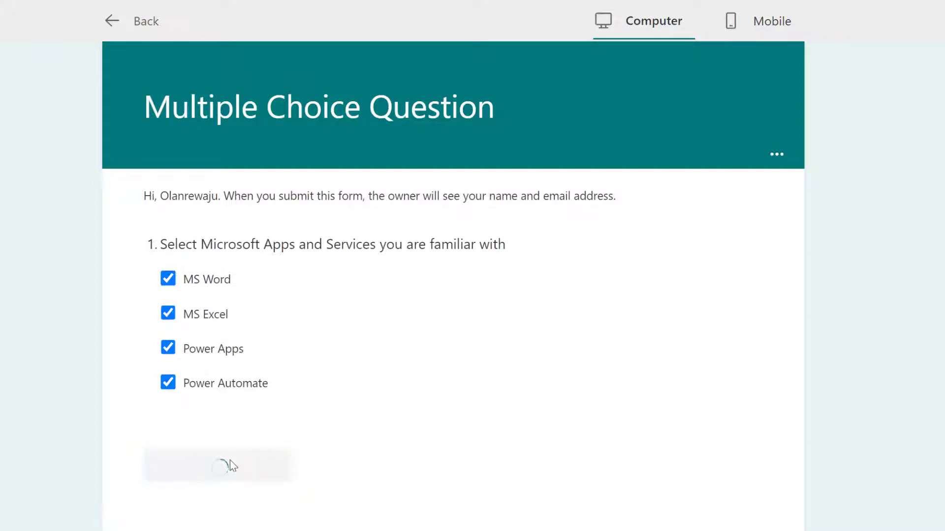
pyautogui.click(218, 465)
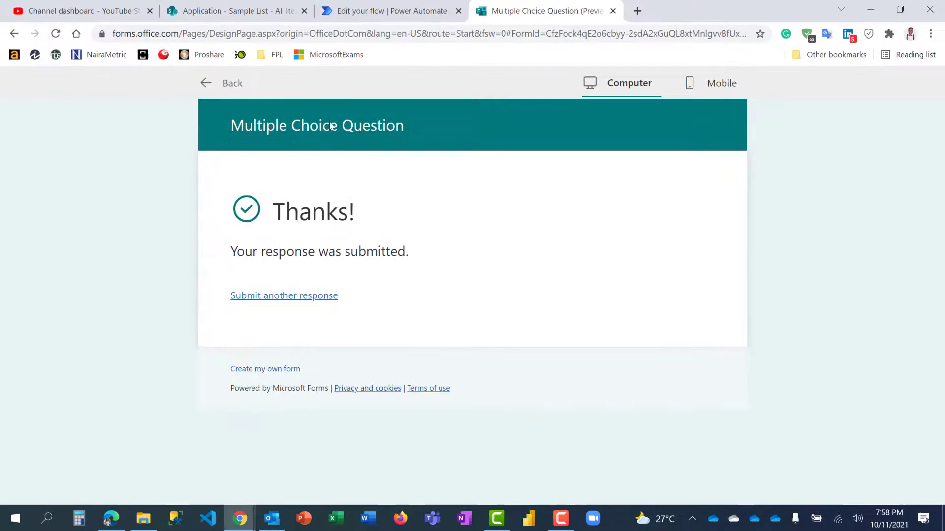
pyautogui.click(389, 11)
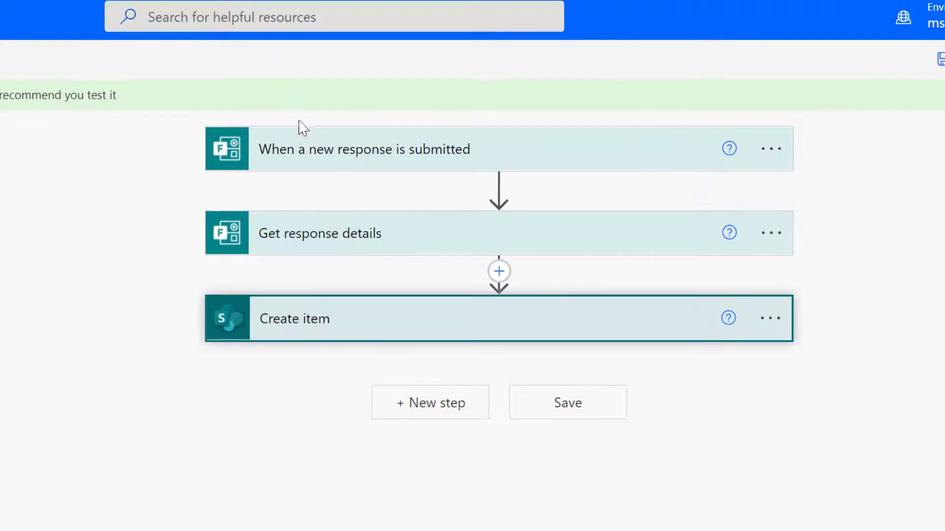
pyautogui.moveTo(328, 151)
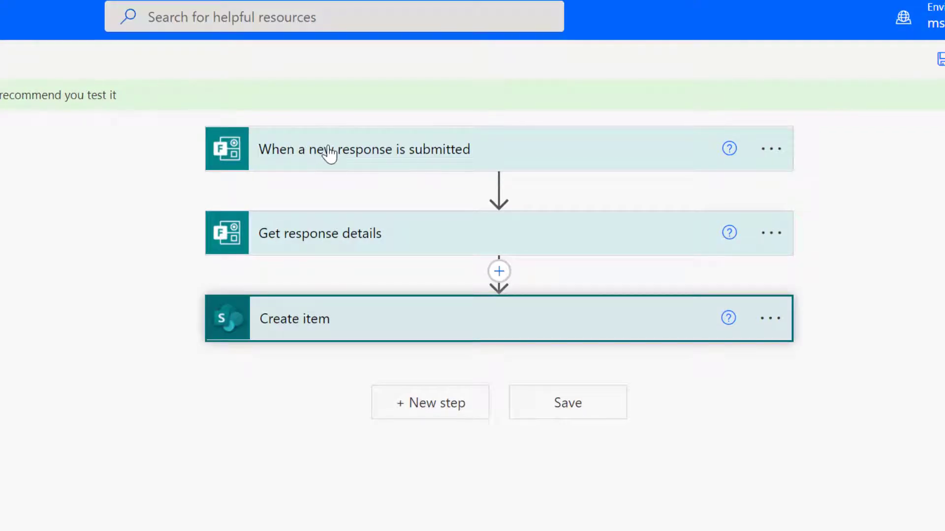
pyautogui.moveTo(370, 236)
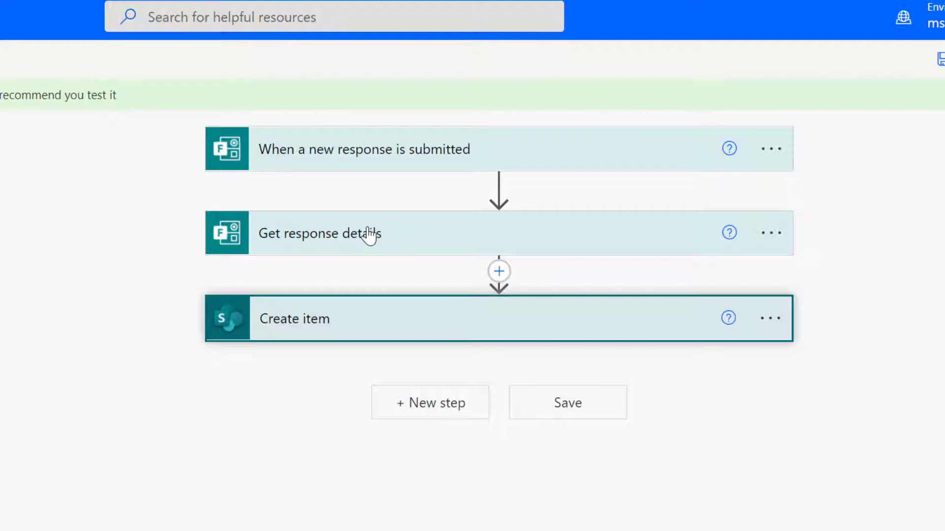
pyautogui.moveTo(369, 335)
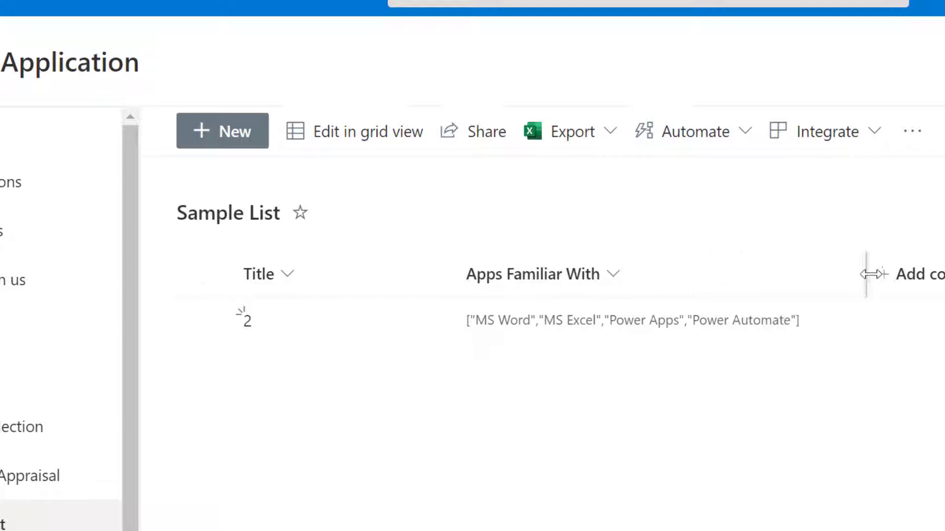
pyautogui.moveTo(472, 331)
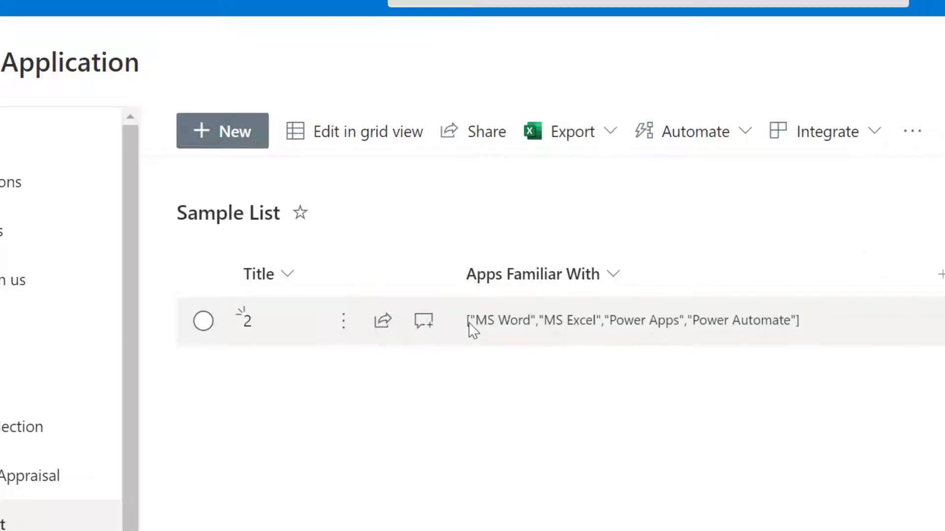
pyautogui.moveTo(800, 328)
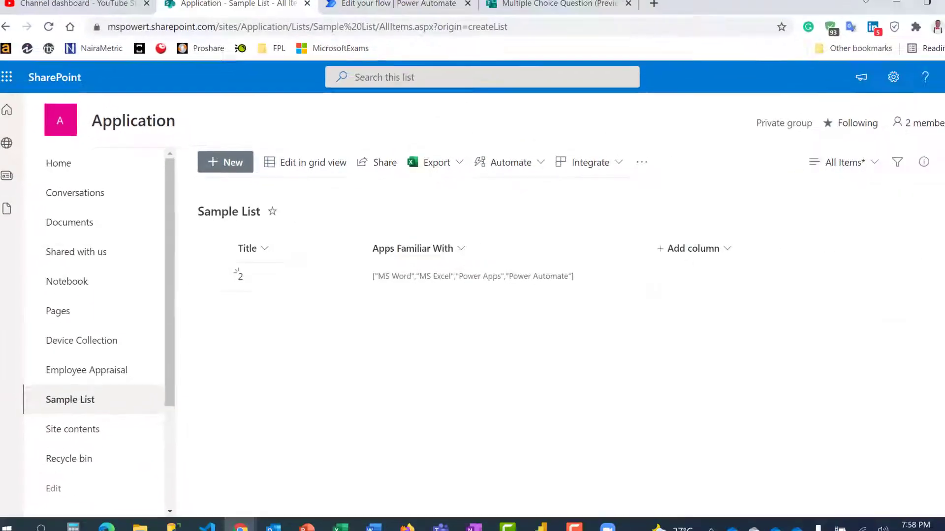
# Insert a Compose action after Get response details, searching 'co'.
pyautogui.click(395, 5)
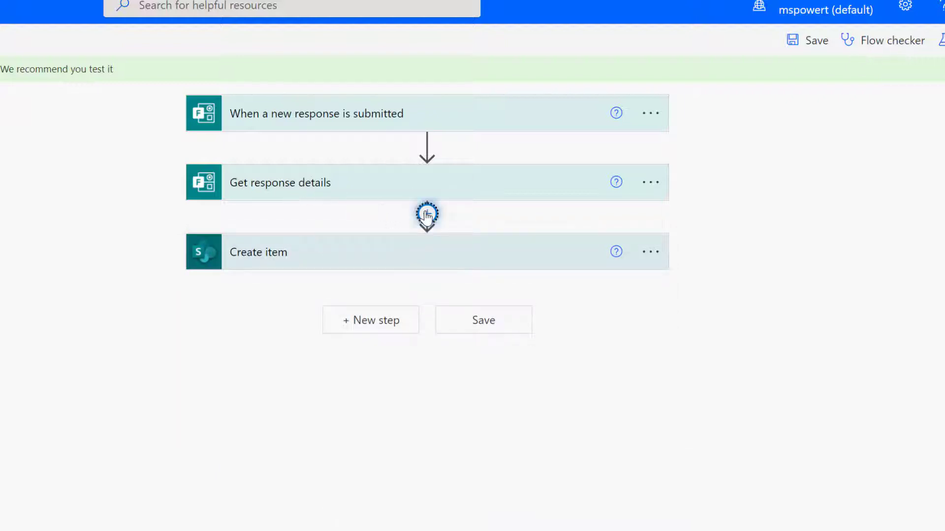
pyautogui.click(427, 215)
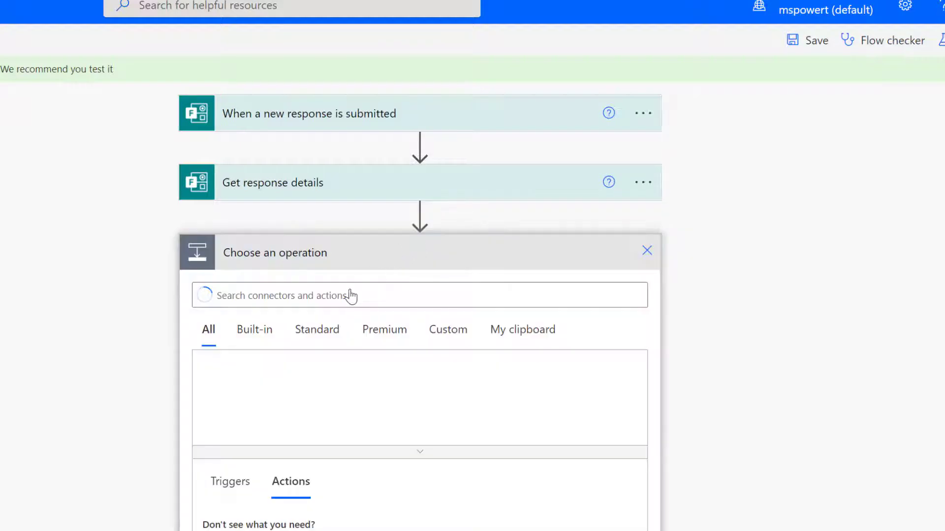
pyautogui.click(418, 295)
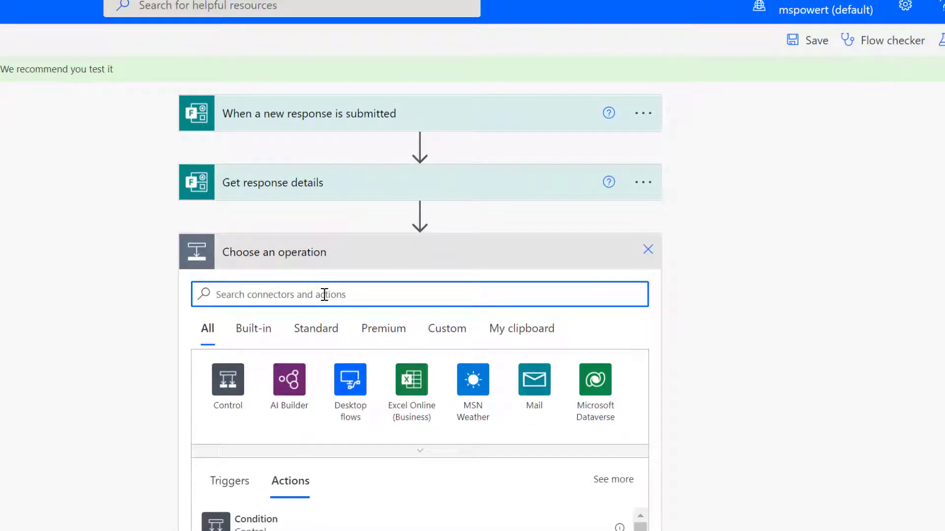
pyautogui.write('co')
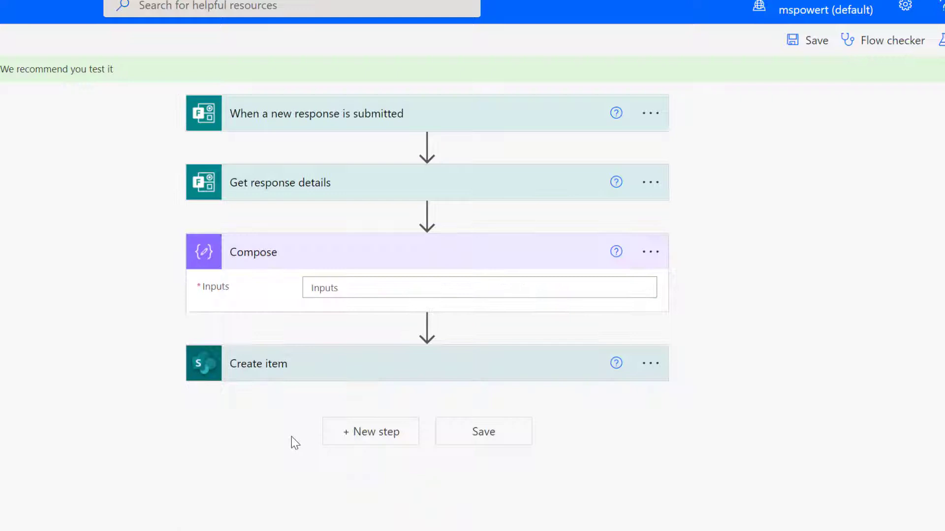
# Open the Expression tab for Compose Inputs and scroll through the String functions.
pyautogui.click(478, 287)
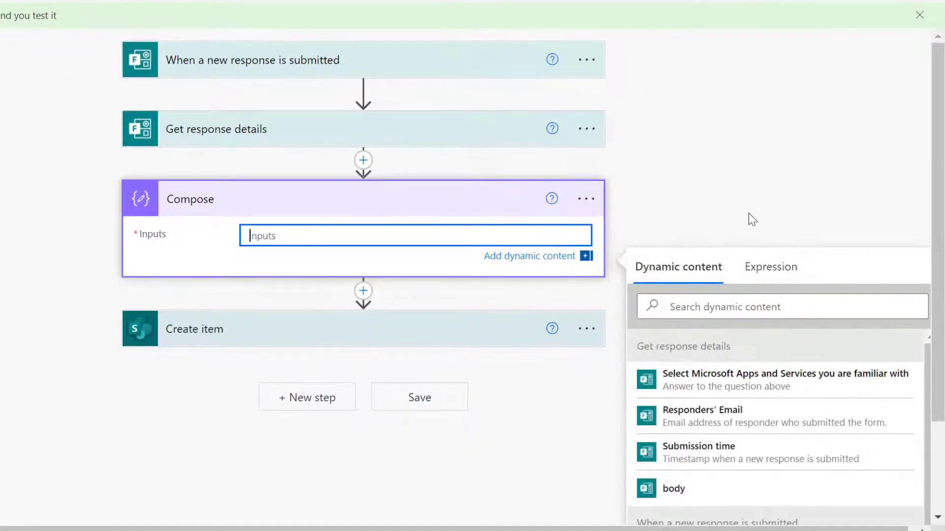
pyautogui.click(770, 267)
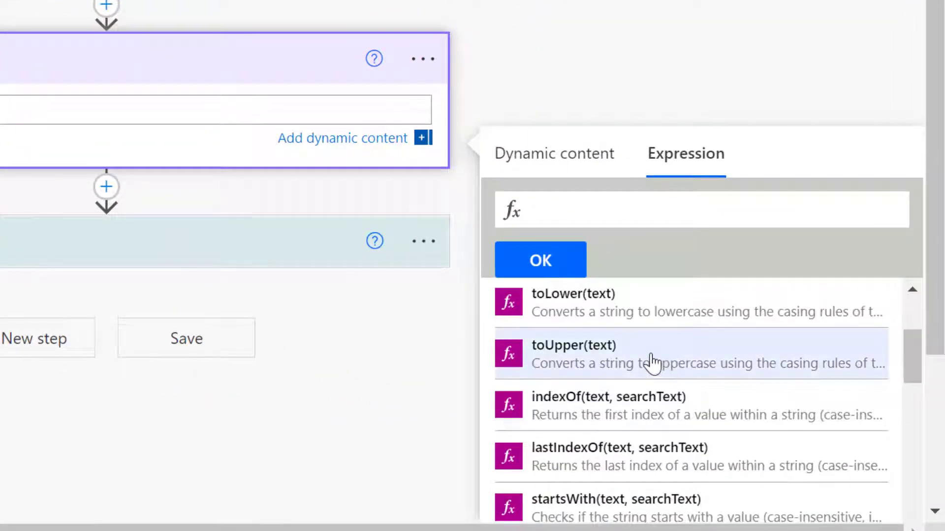
pyautogui.scroll(-3)
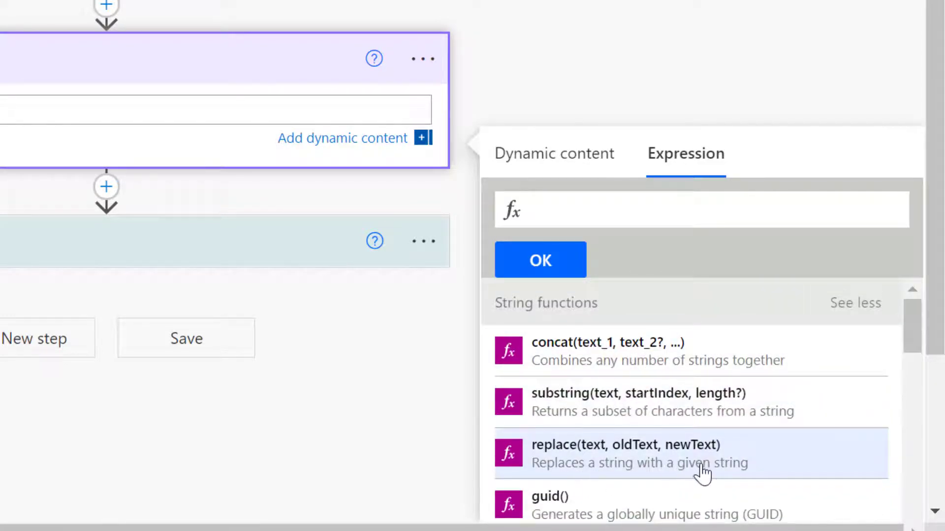
pyautogui.moveTo(703, 463)
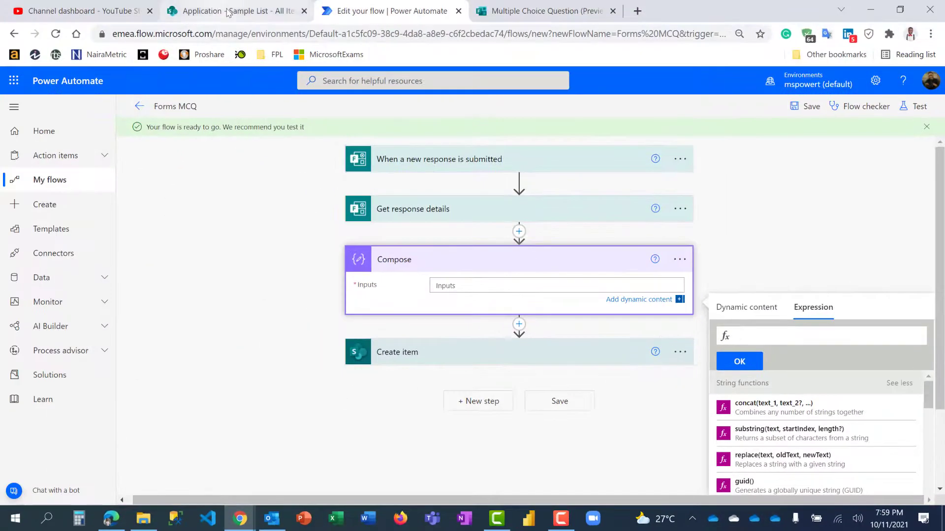
pyautogui.click(236, 11)
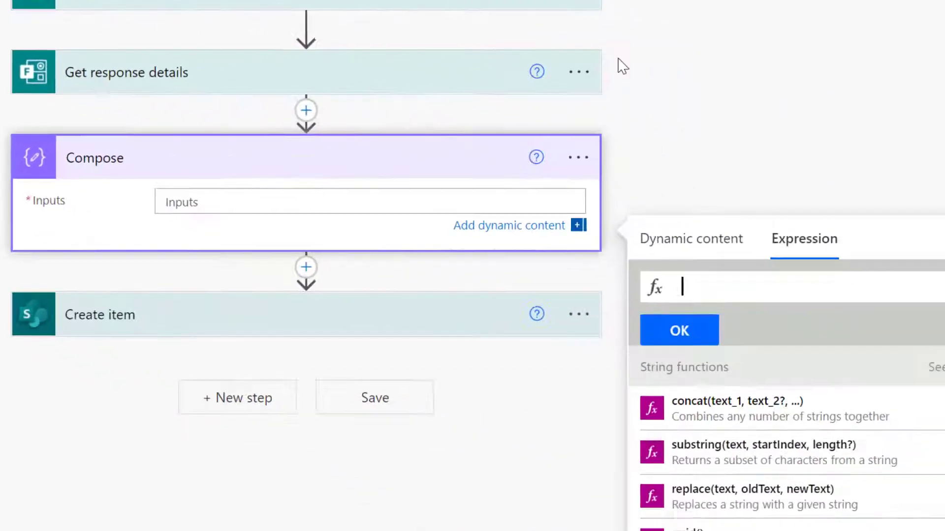
# Write a replace() on the Microsoft apps answer that swaps '[' for empty text.
pyautogui.write('replace(')
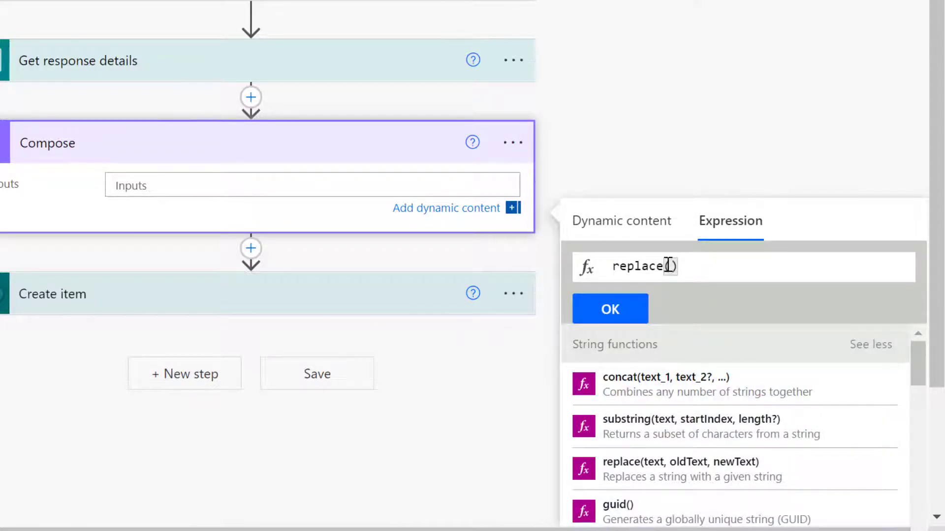
pyautogui.click(621, 220)
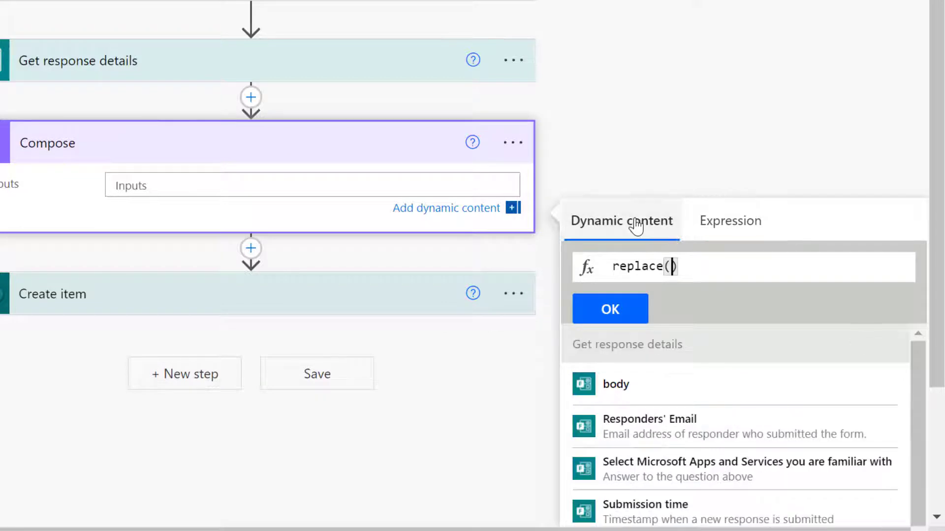
pyautogui.moveTo(677, 470)
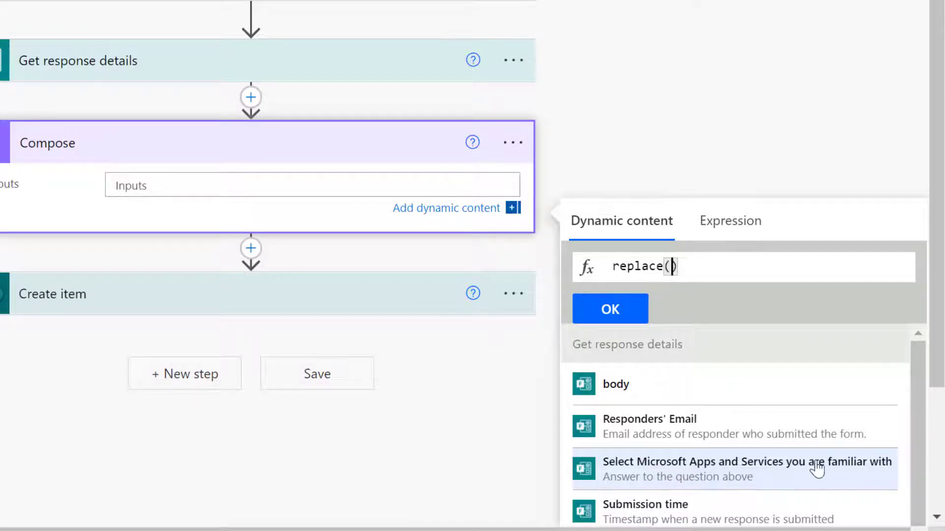
pyautogui.click(722, 469)
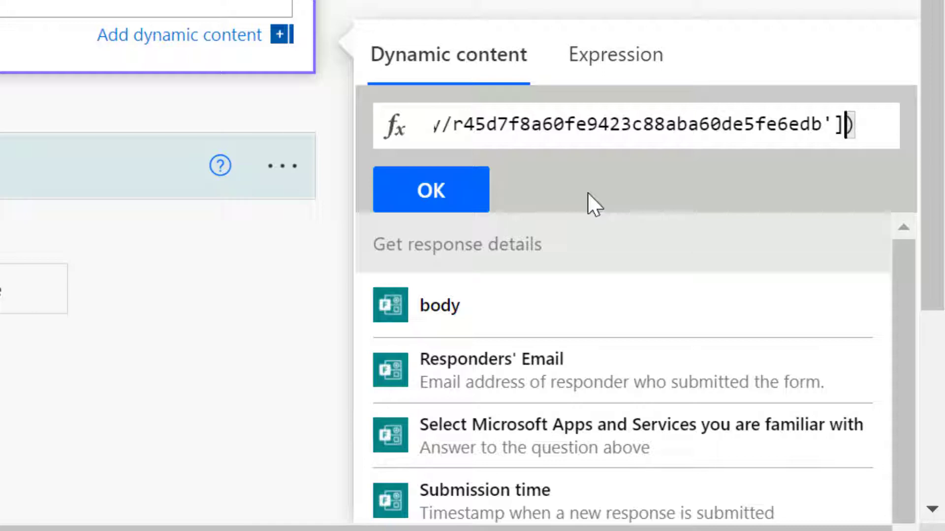
pyautogui.write(',')
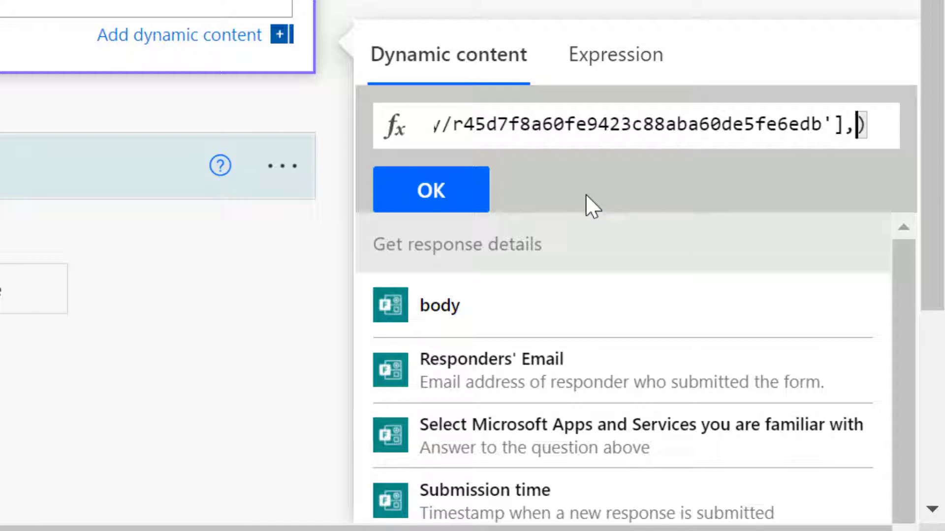
pyautogui.write("'[',")
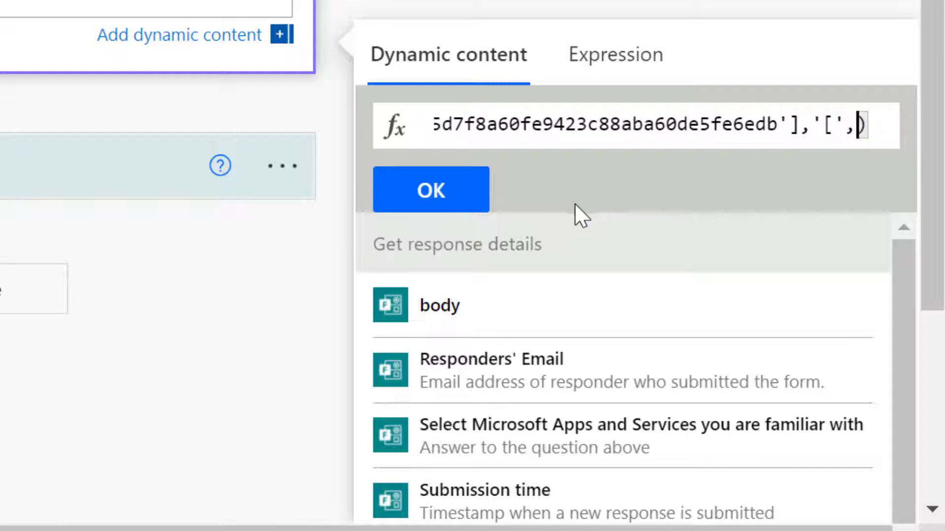
pyautogui.write("'Get_response_details'")
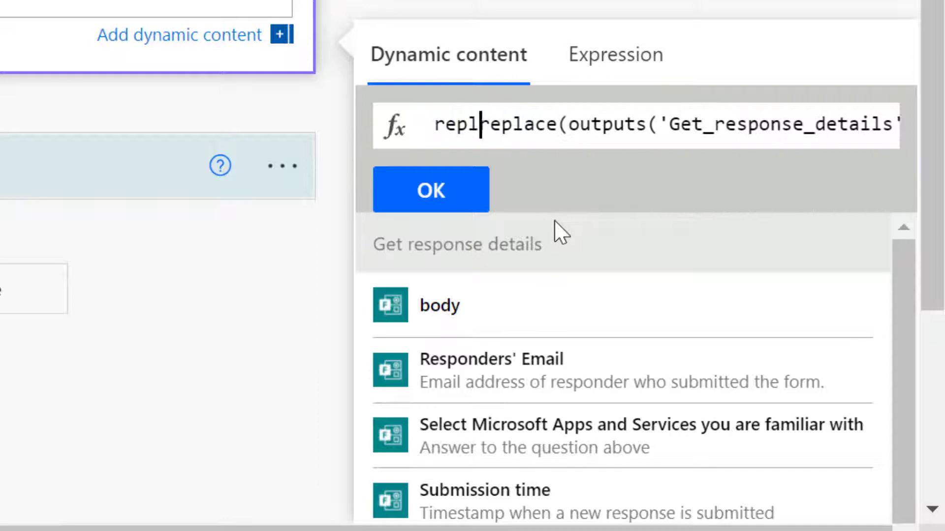
# Wrap the expression in another replace() that targets ']' with empty text ''.
pyautogui.write('ace(')
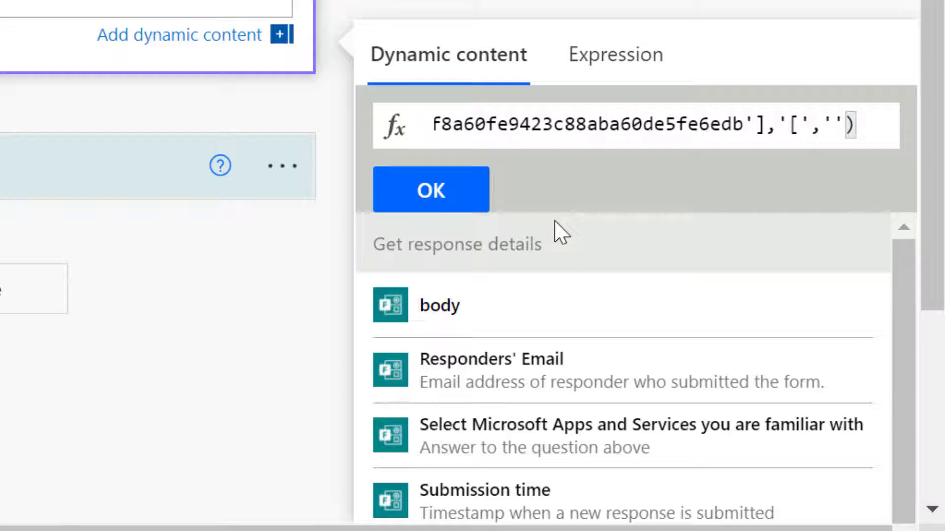
pyautogui.write(",']")
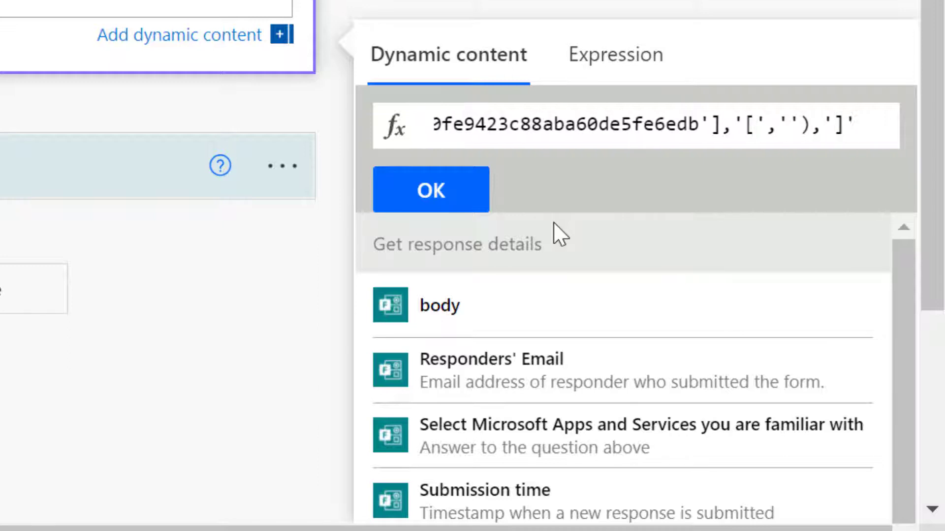
pyautogui.write(',')
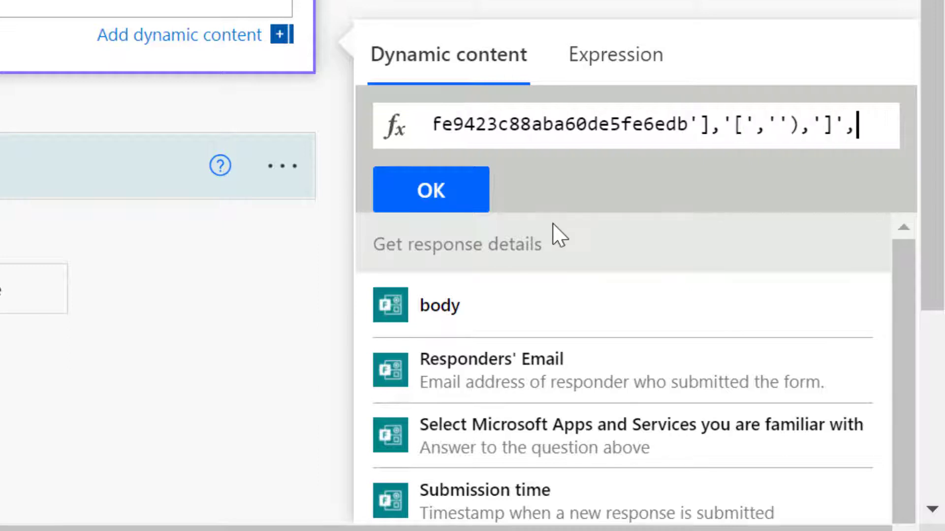
pyautogui.write(",''")
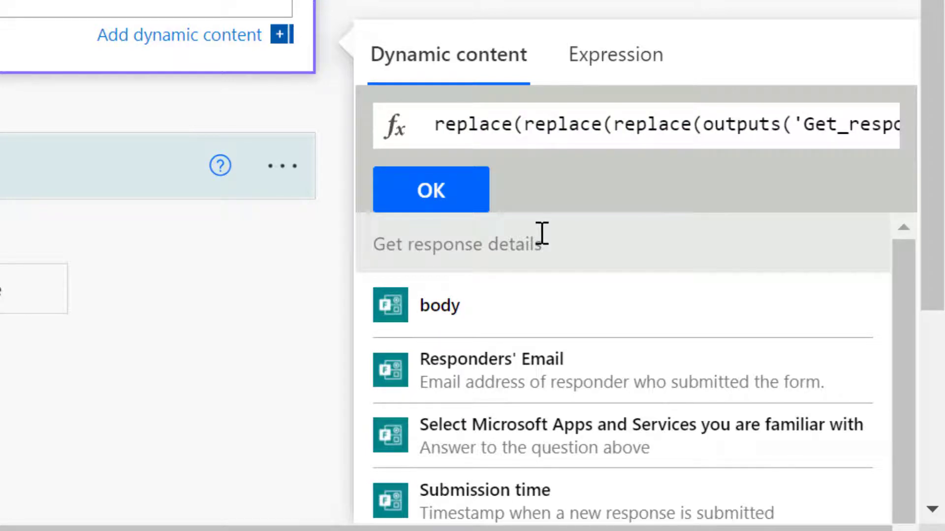
# Append the double-quote replacement, then fix the quoting after the invalid-expression alert and apply.
pyautogui.click(527, 125)
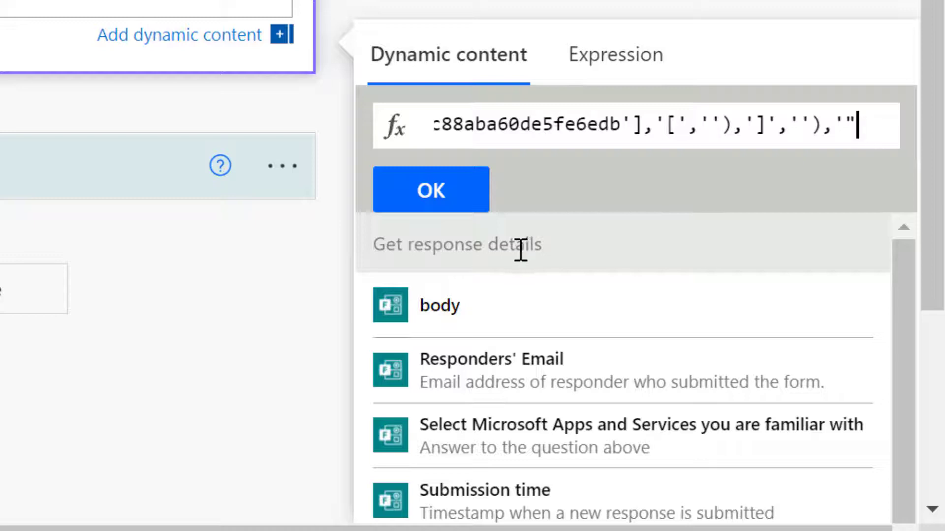
pyautogui.write(",'')")
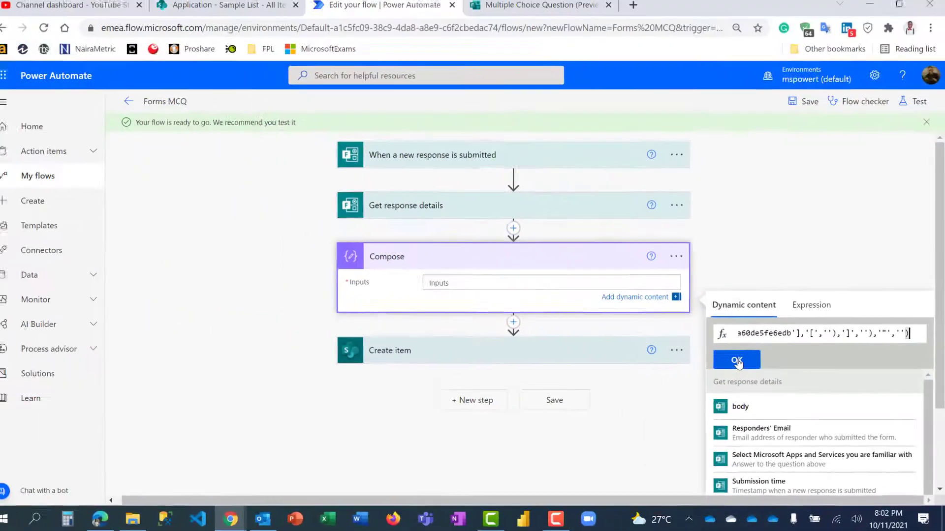
pyautogui.click(736, 360)
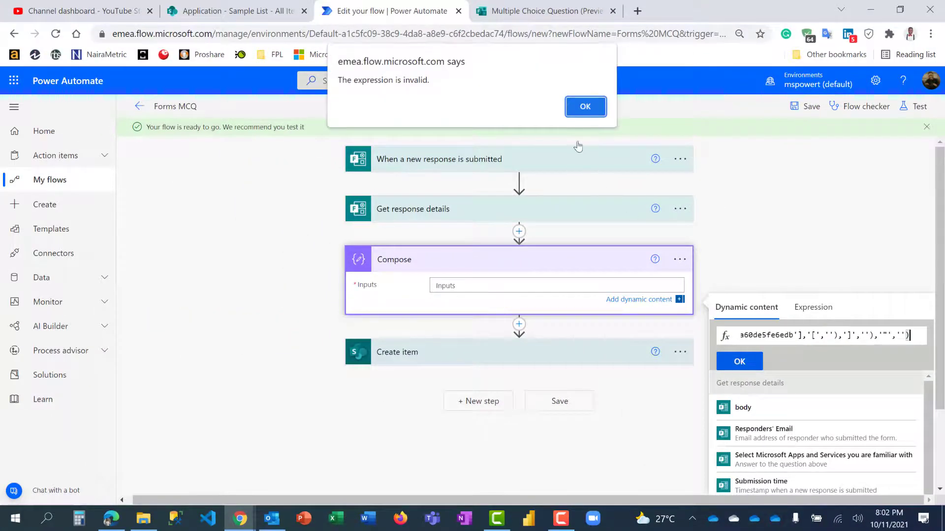
pyautogui.click(585, 107)
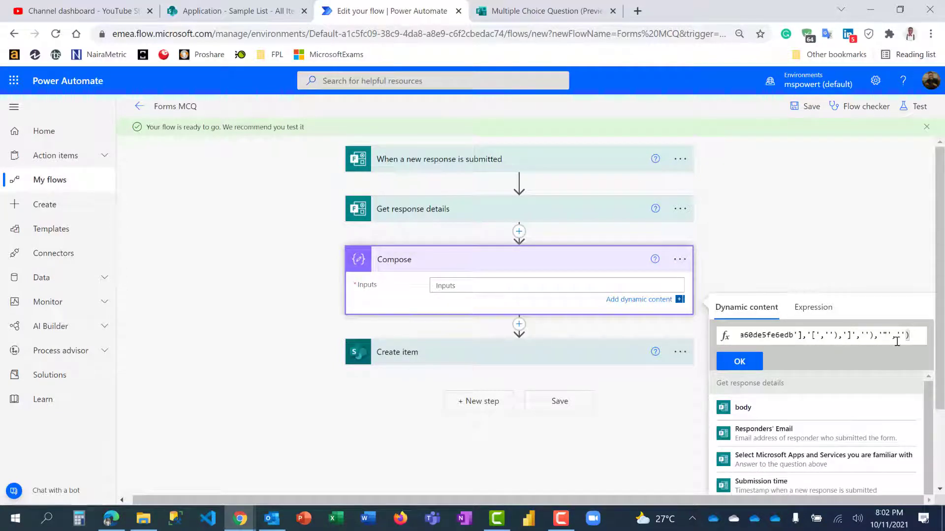
pyautogui.click(738, 361)
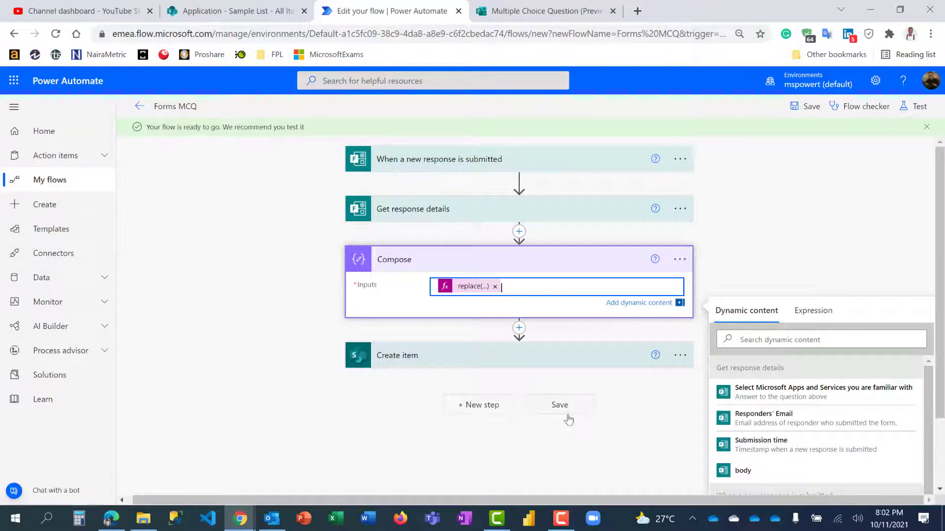
# Save the flow and test it automatically using the recently succeeded trigger run.
pyautogui.click(559, 405)
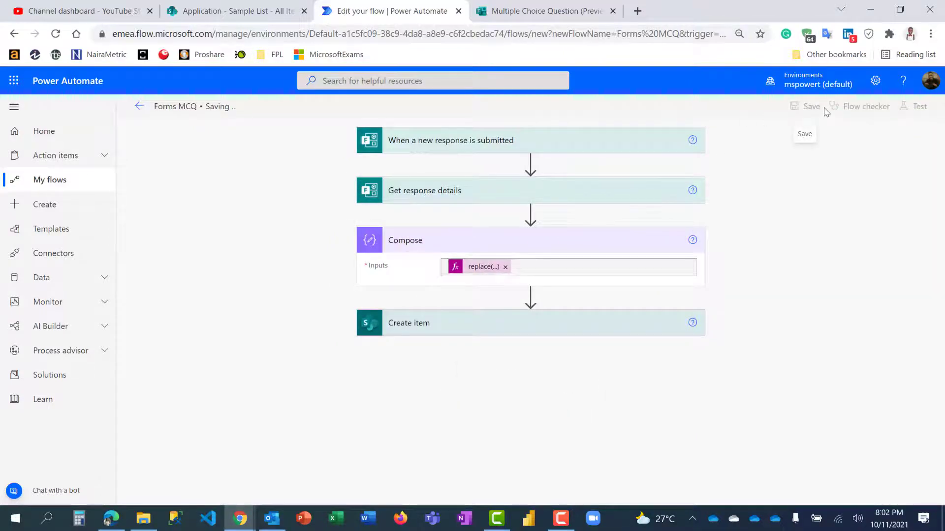
pyautogui.click(919, 106)
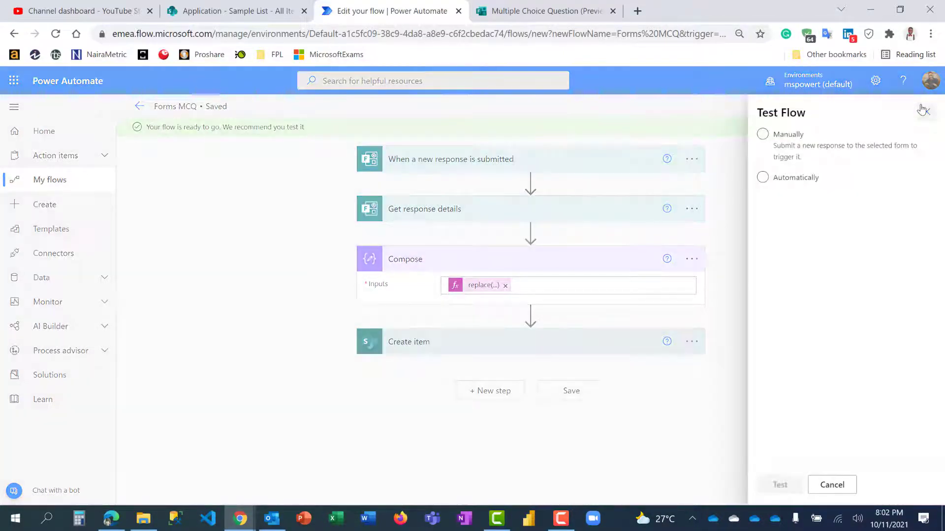
pyautogui.click(763, 177)
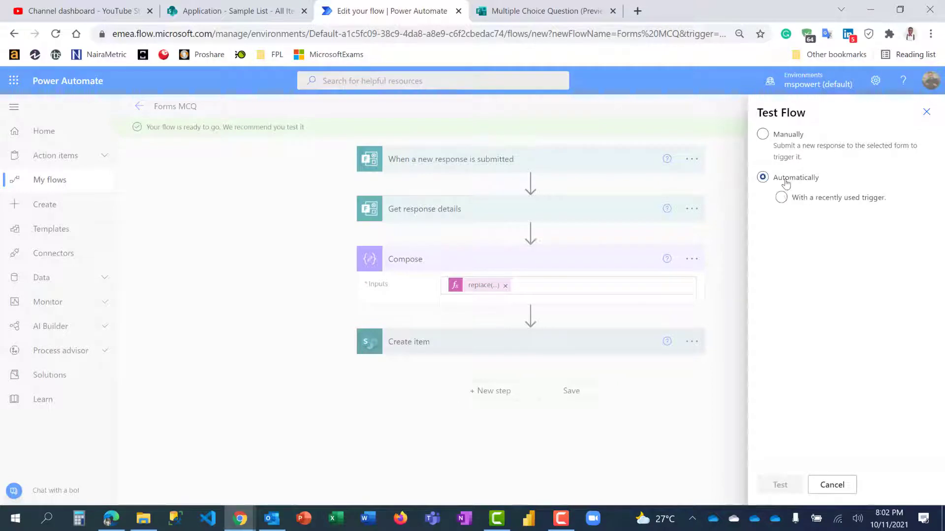
pyautogui.click(780, 197)
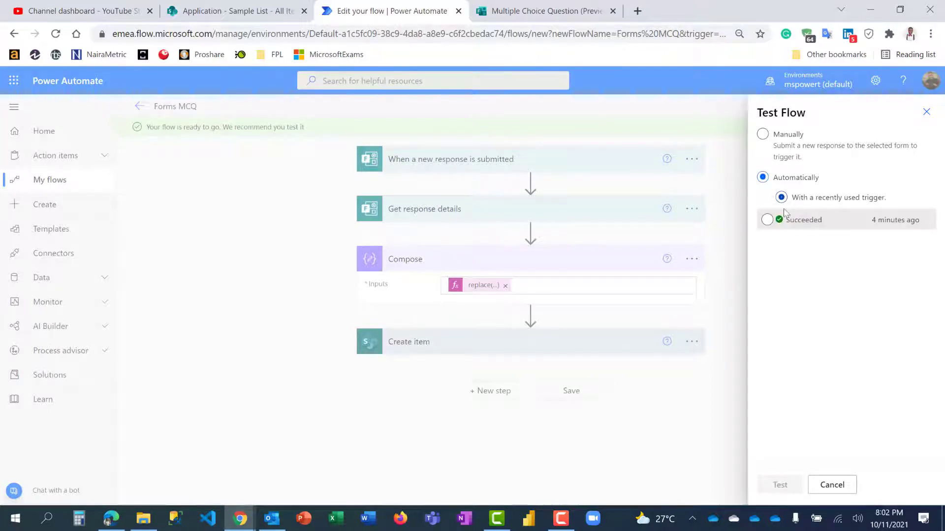
pyautogui.click(767, 219)
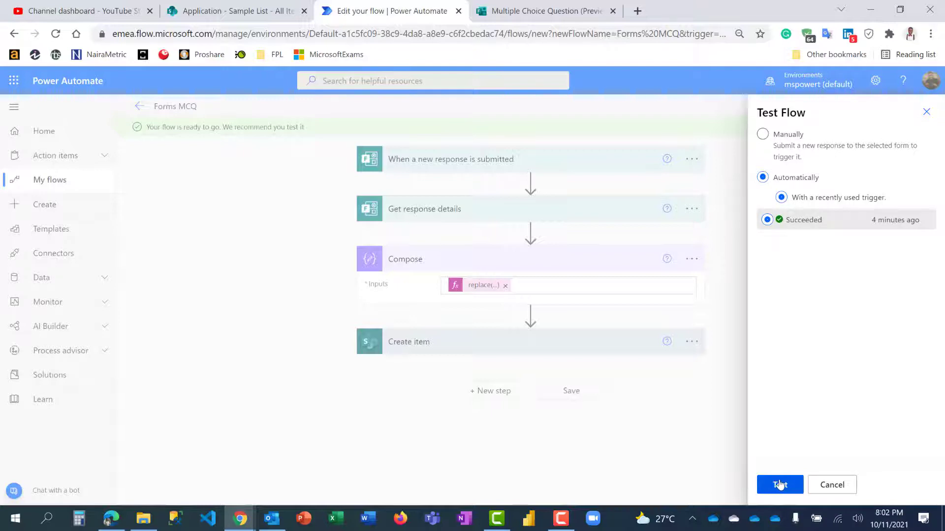
pyautogui.click(832, 485)
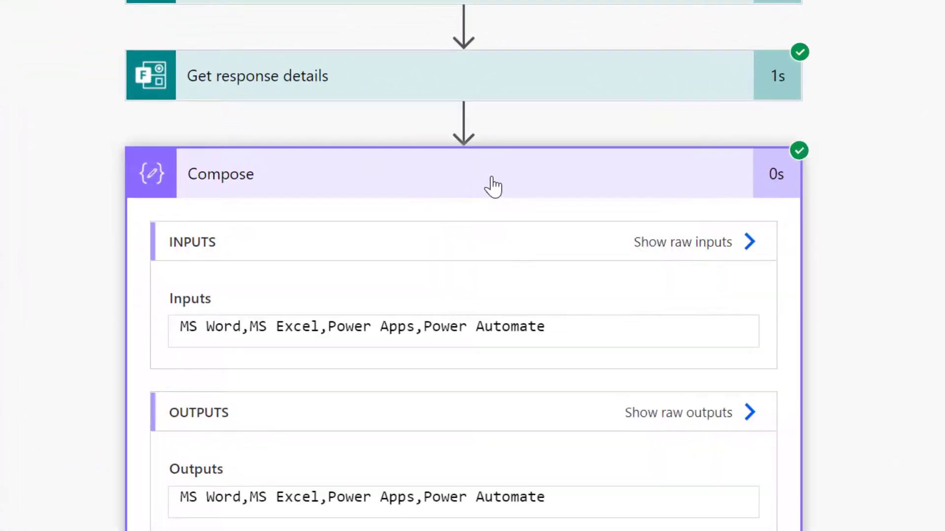
# Inspect the run's Compose output and Create item's Apps Familiar With value.
pyautogui.scroll(-3)
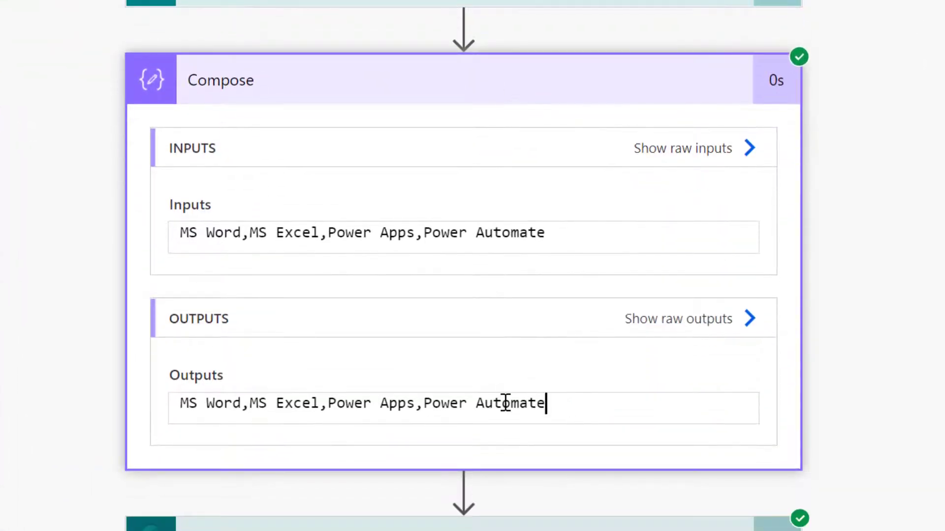
pyautogui.tripleClick(361, 403)
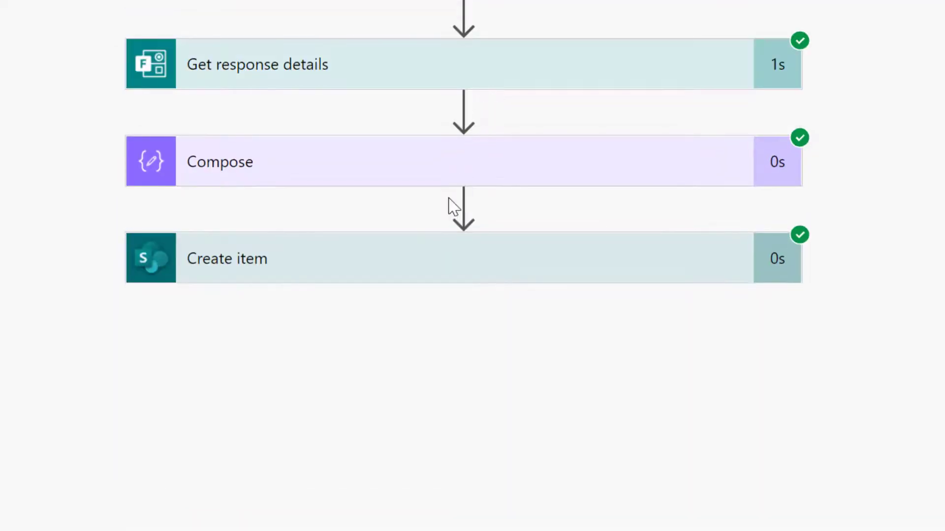
pyautogui.moveTo(510, 265)
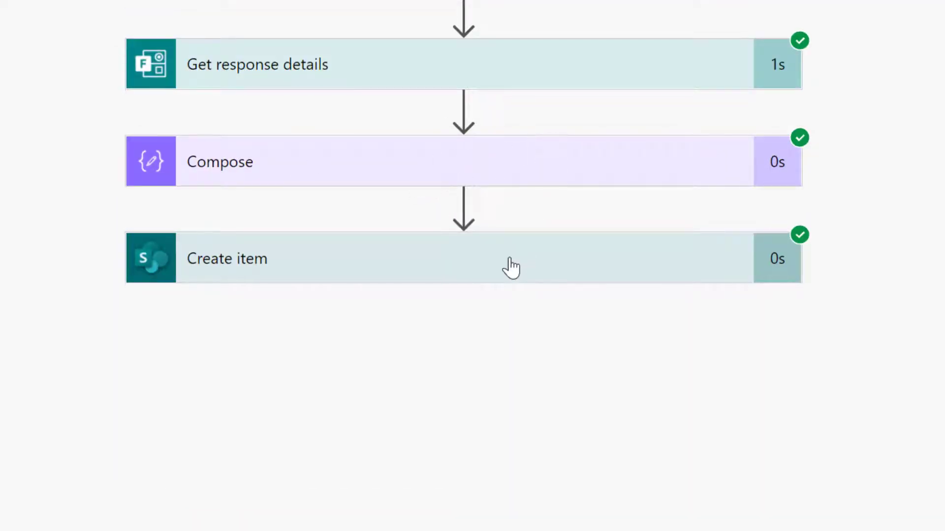
pyautogui.click(512, 258)
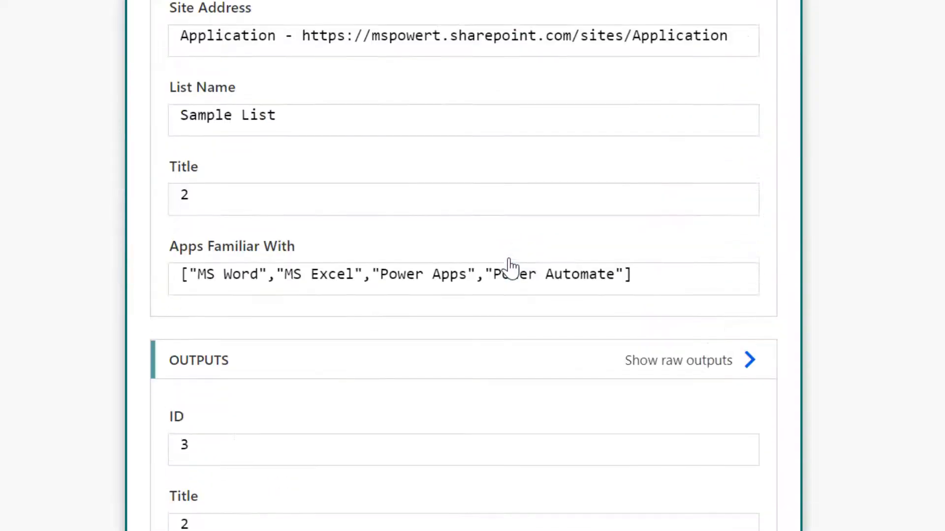
pyautogui.scroll(-3)
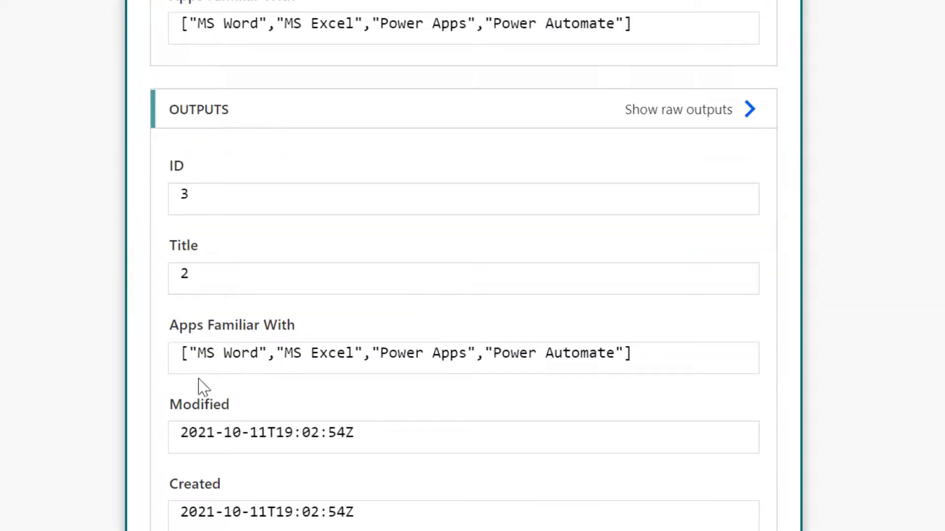
pyautogui.tripleClick(404, 353)
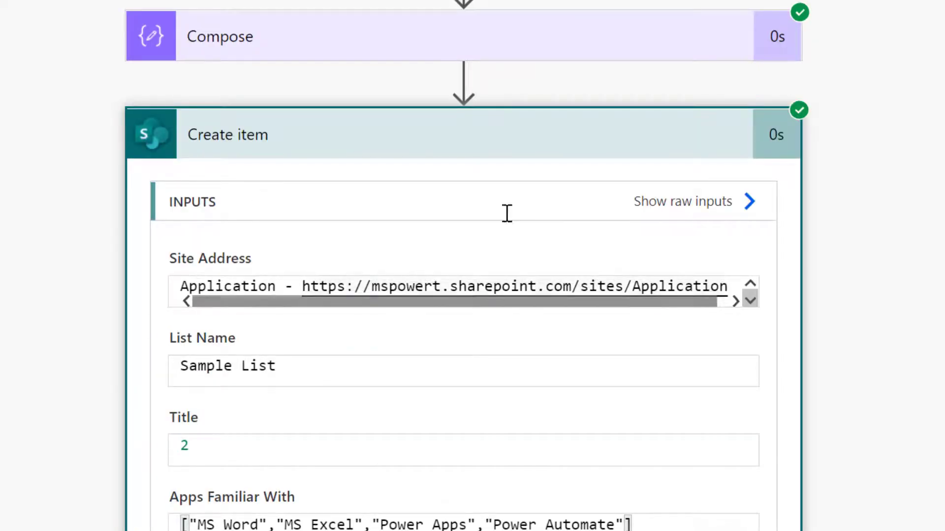
pyautogui.click(227, 134)
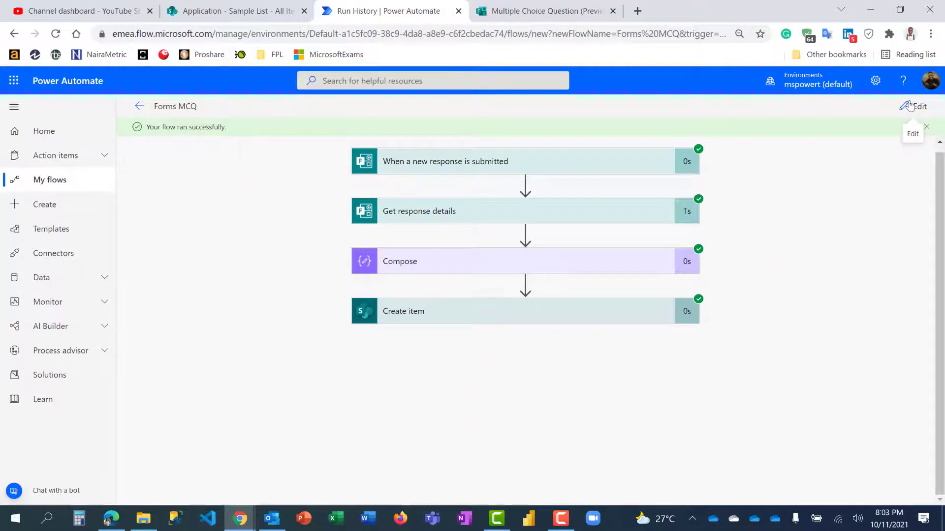
pyautogui.click(235, 11)
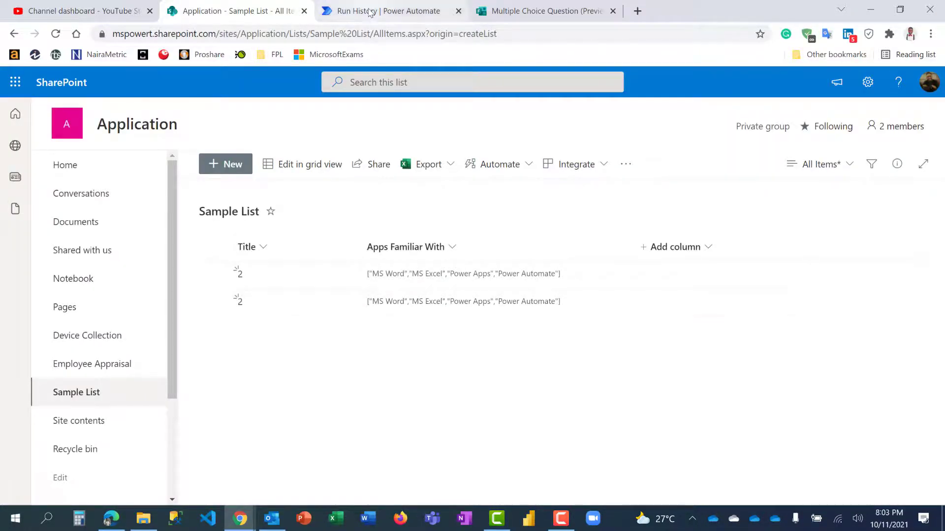
pyautogui.click(386, 11)
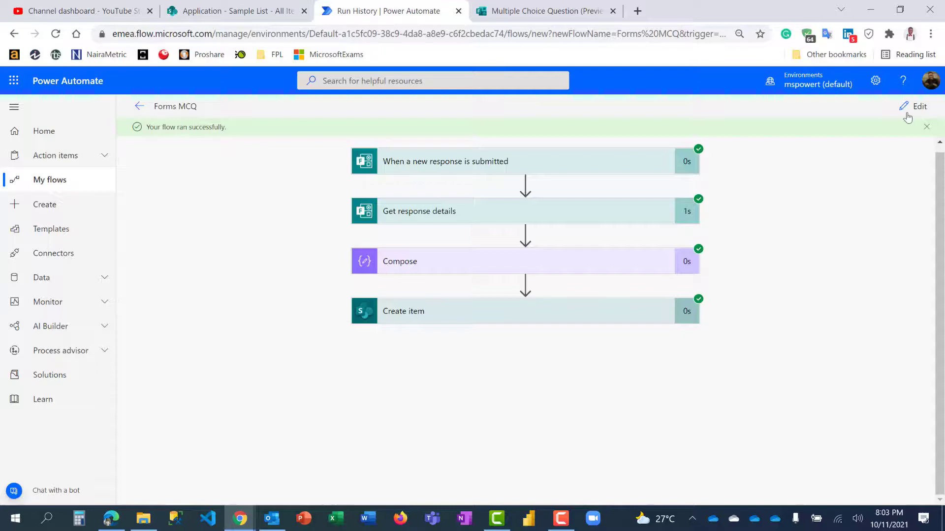
# Edit the flow and set Create item to run after Compose only when skipped.
pyautogui.click(919, 106)
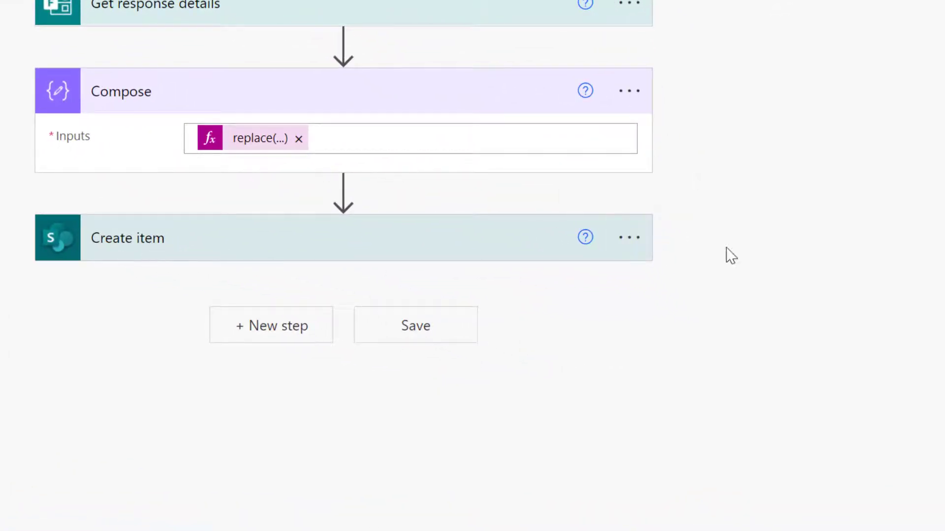
pyautogui.moveTo(629, 237)
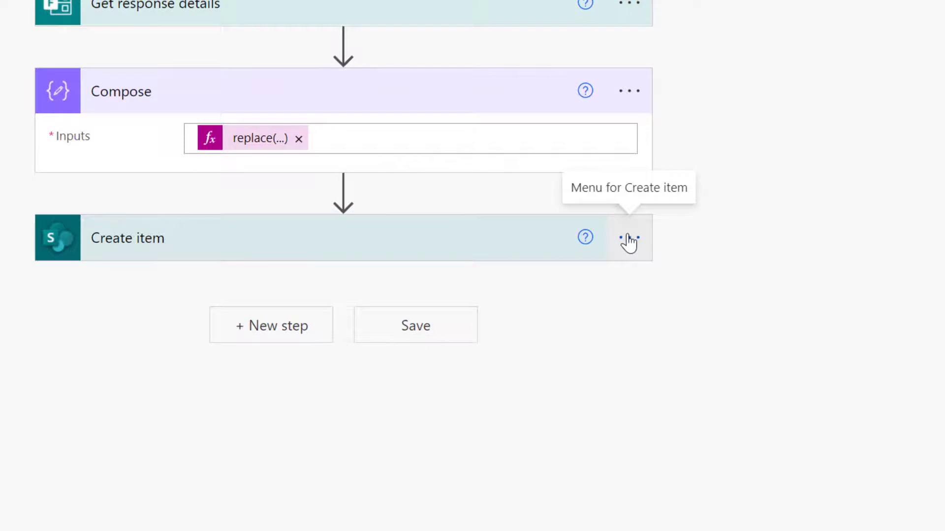
pyautogui.click(628, 237)
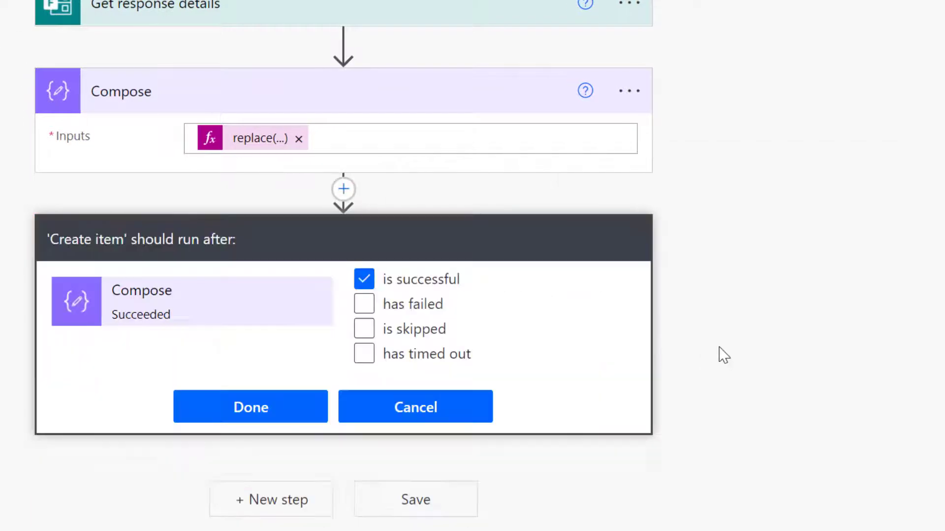
pyautogui.click(363, 304)
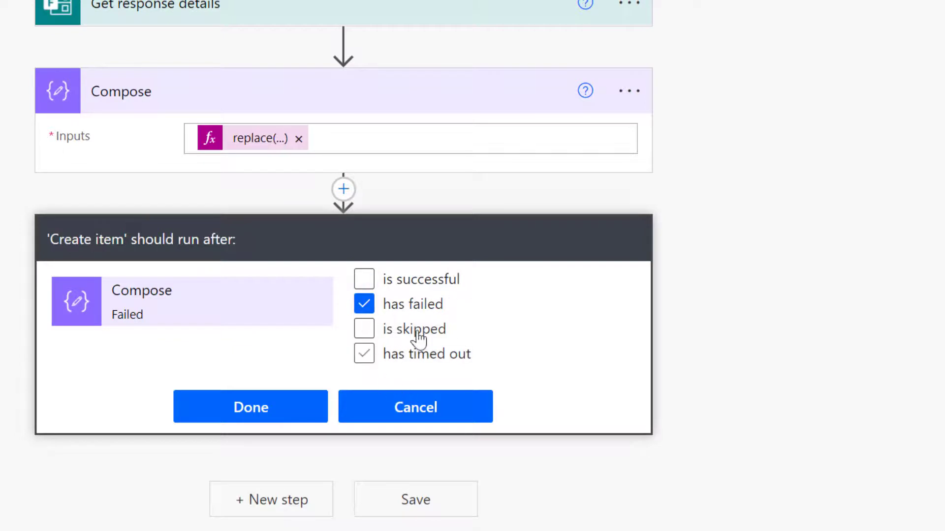
pyautogui.click(364, 329)
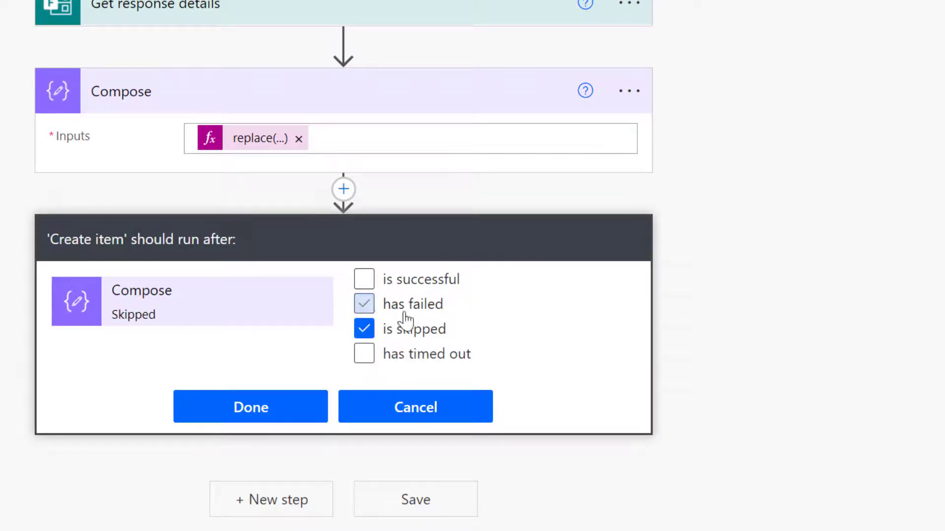
pyautogui.click(364, 304)
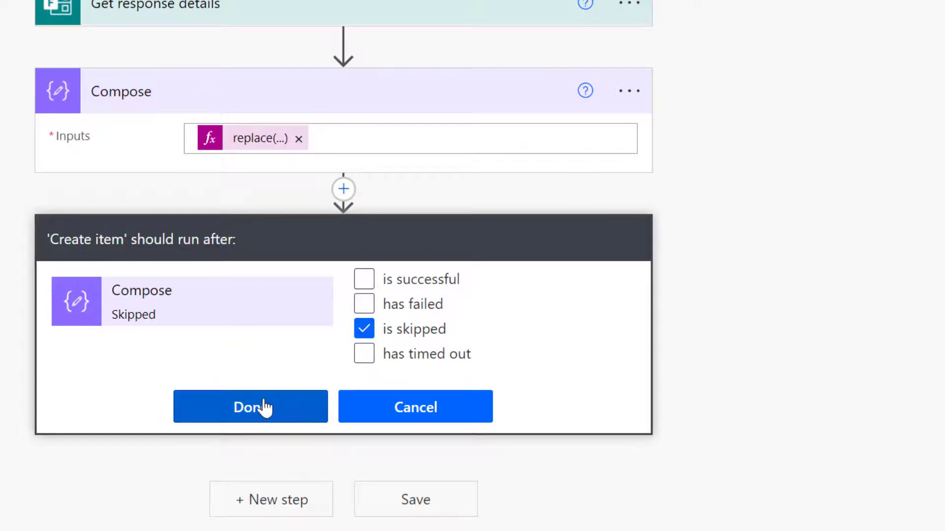
pyautogui.click(250, 406)
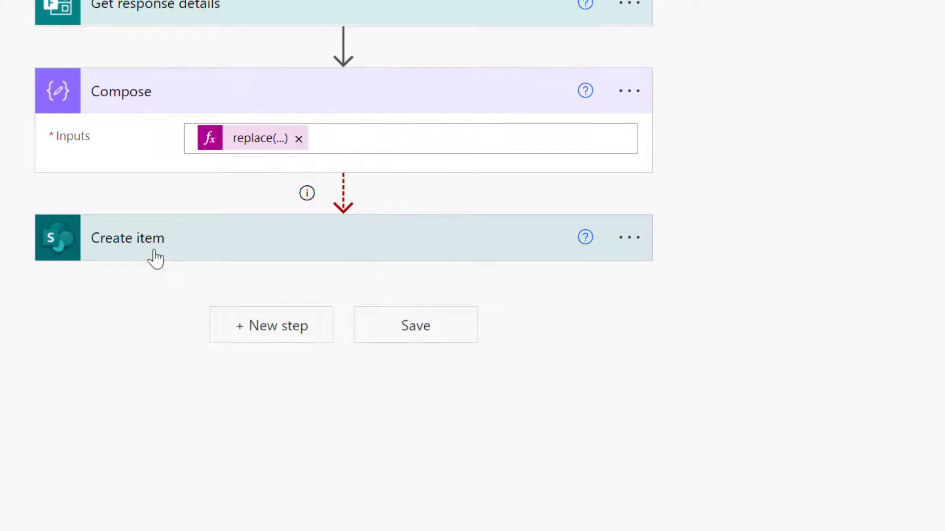
pyautogui.moveTo(150, 253)
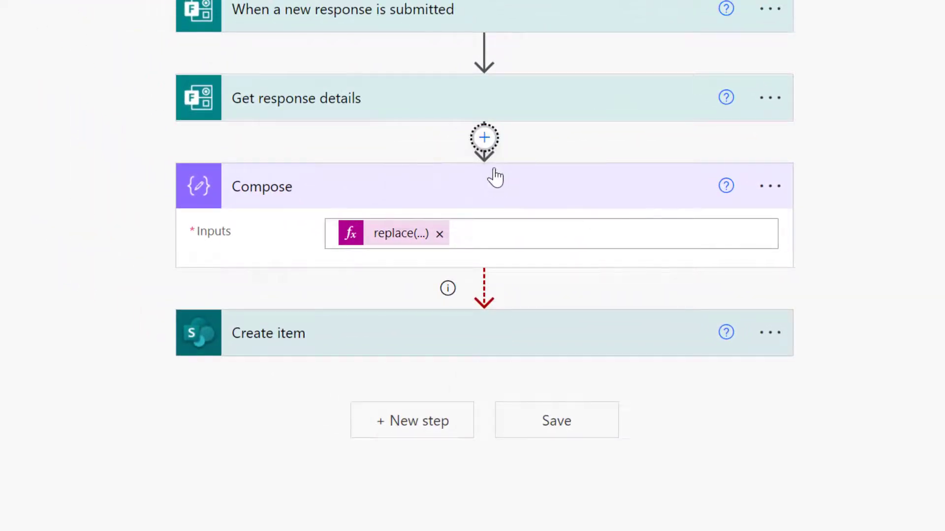
# Add the Join action from Data Operation, searching 'join', after Get response details.
pyautogui.click(482, 137)
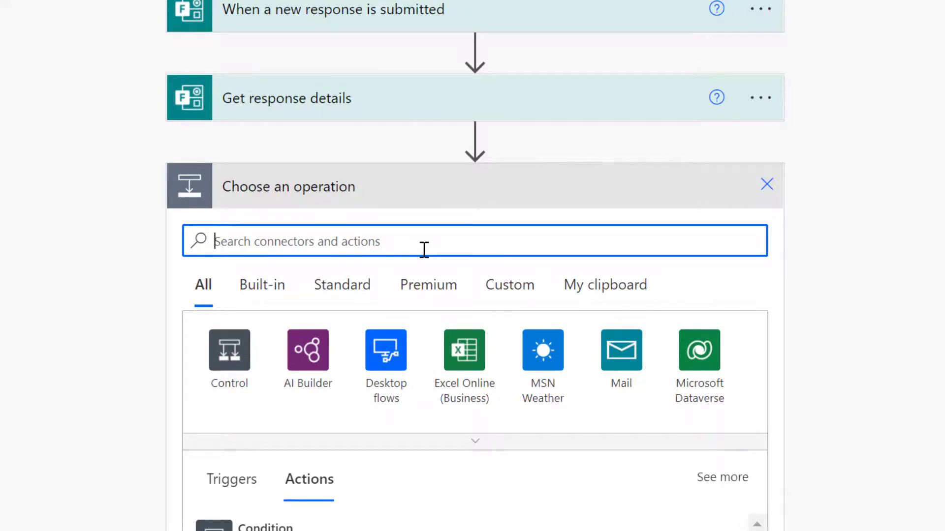
pyautogui.write('join')
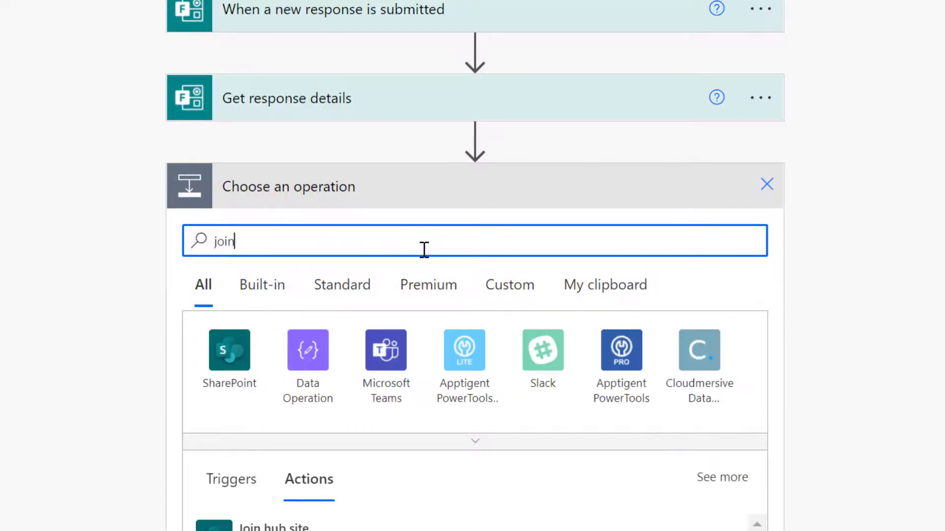
pyautogui.click(307, 235)
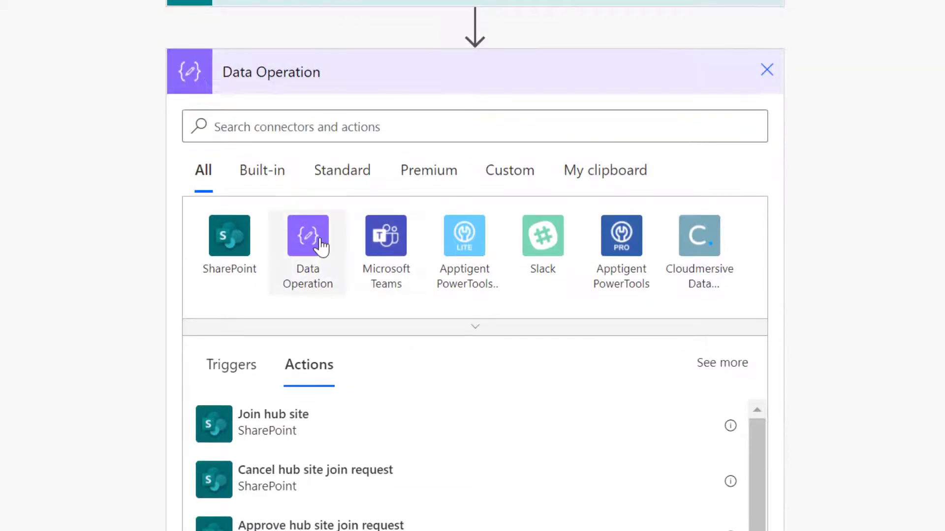
pyautogui.click(308, 236)
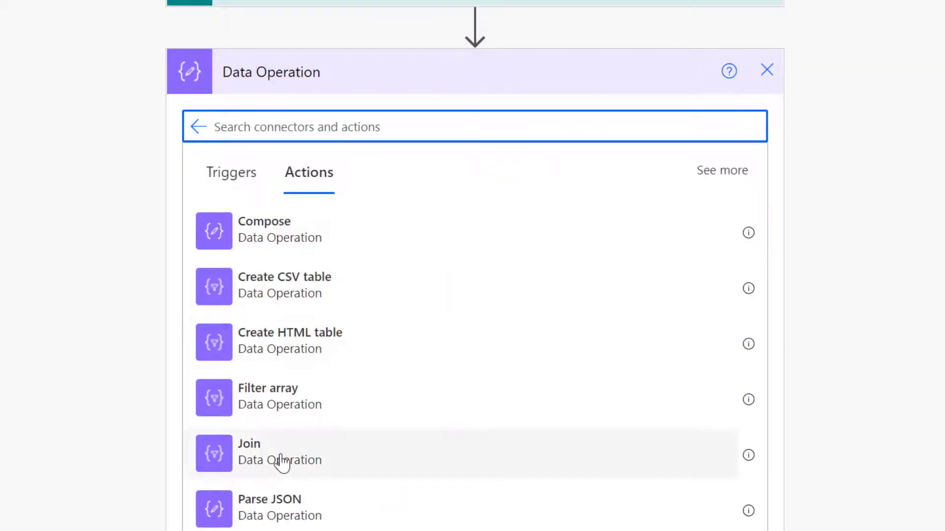
pyautogui.click(249, 443)
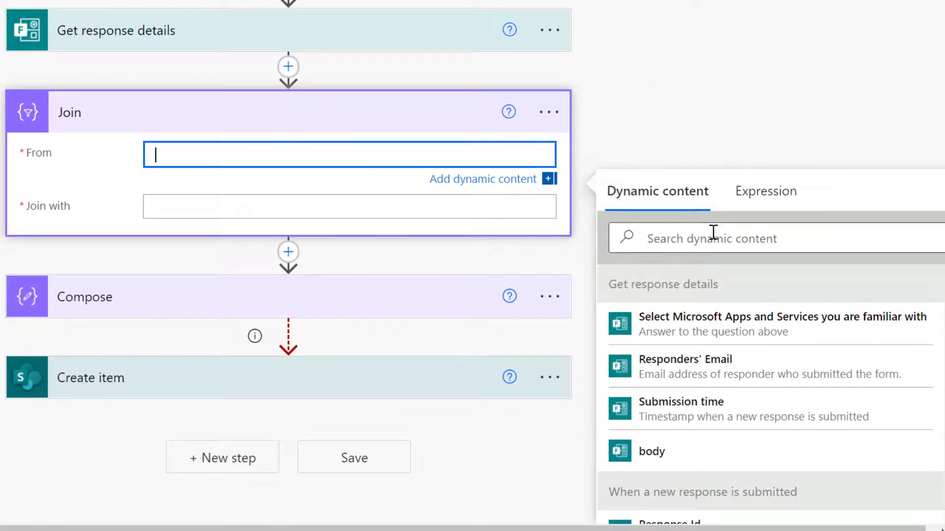
# Feed Join a json() expression of the apps-and-services answer with ';' separator, then test with Test Succeeded.
pyautogui.click(765, 191)
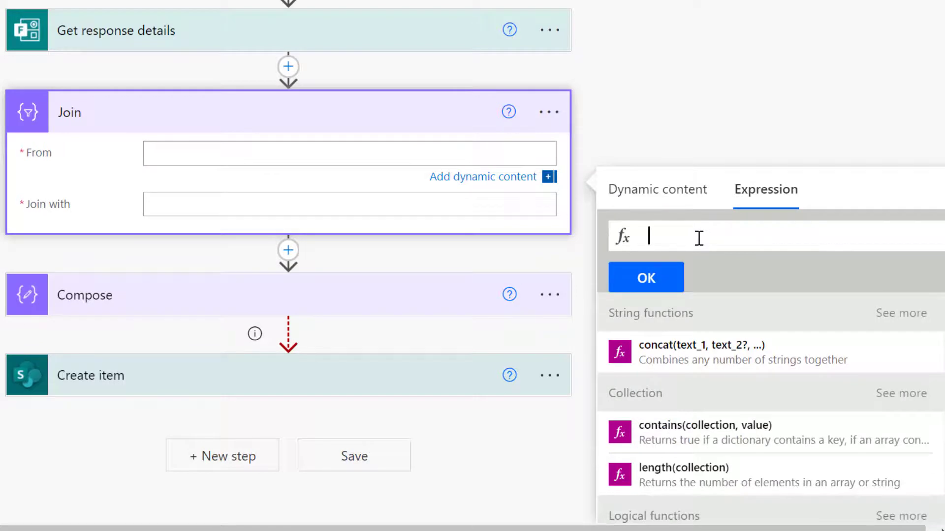
pyautogui.write('json(')
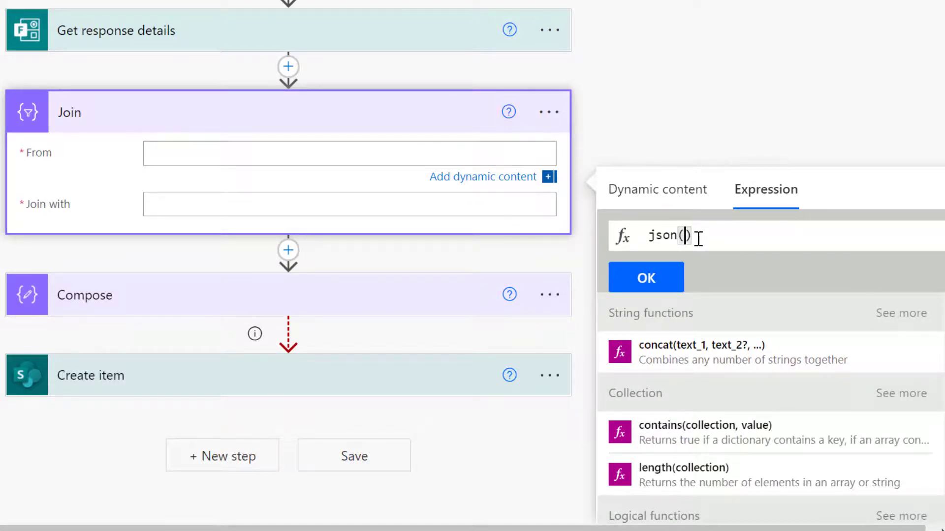
pyautogui.click(656, 189)
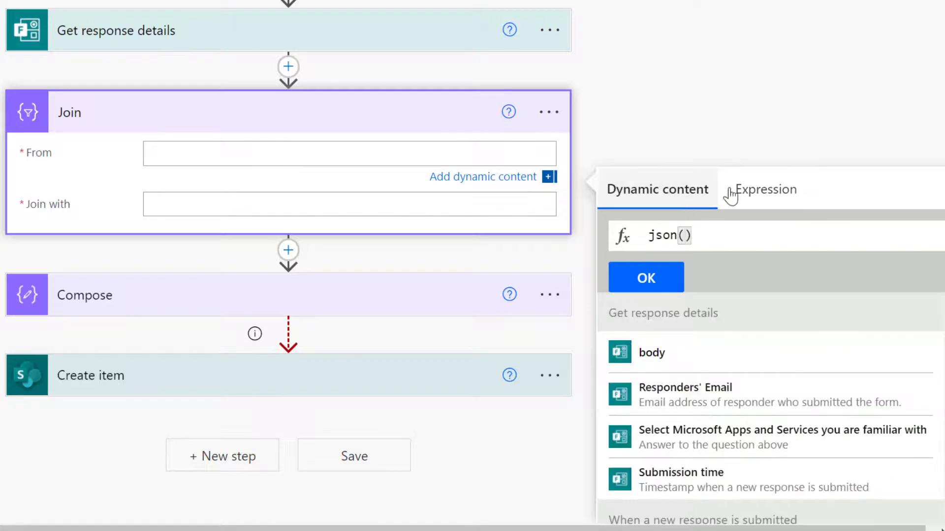
pyautogui.click(778, 437)
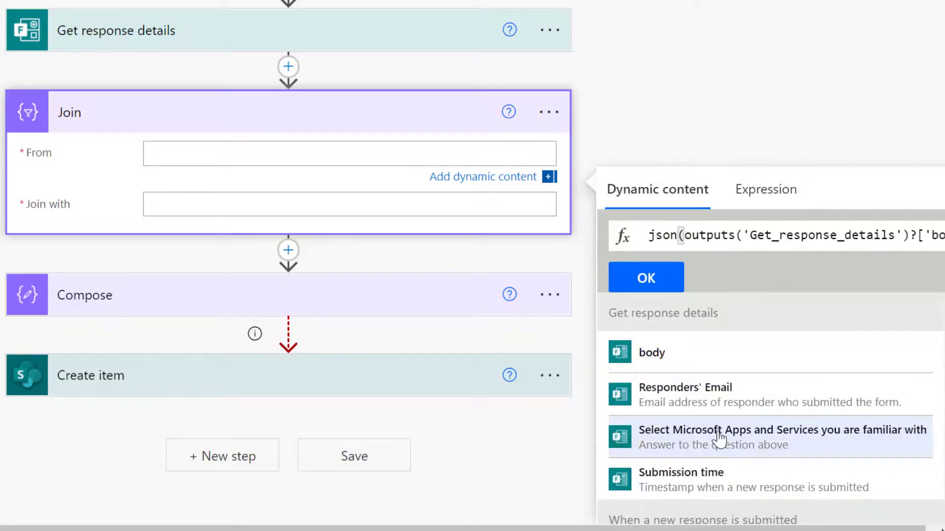
pyautogui.click(646, 277)
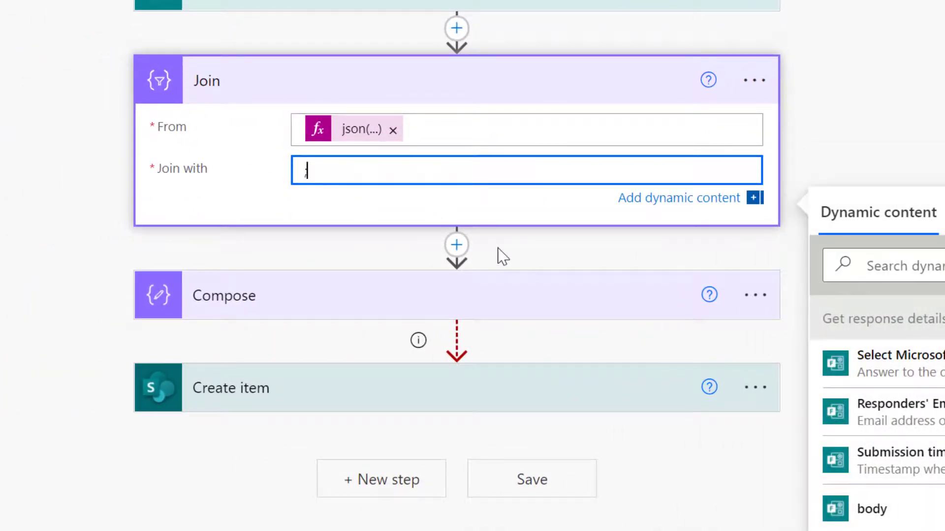
pyautogui.write(';')
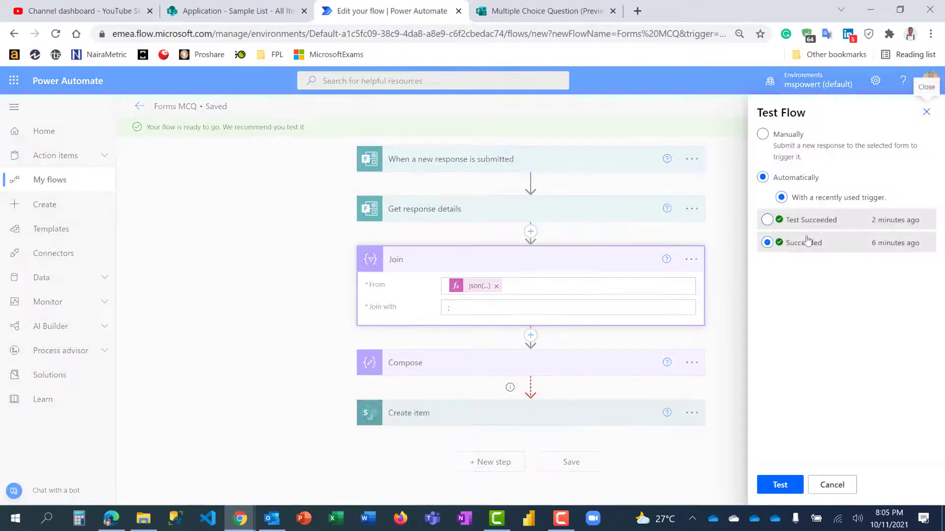
pyautogui.click(767, 220)
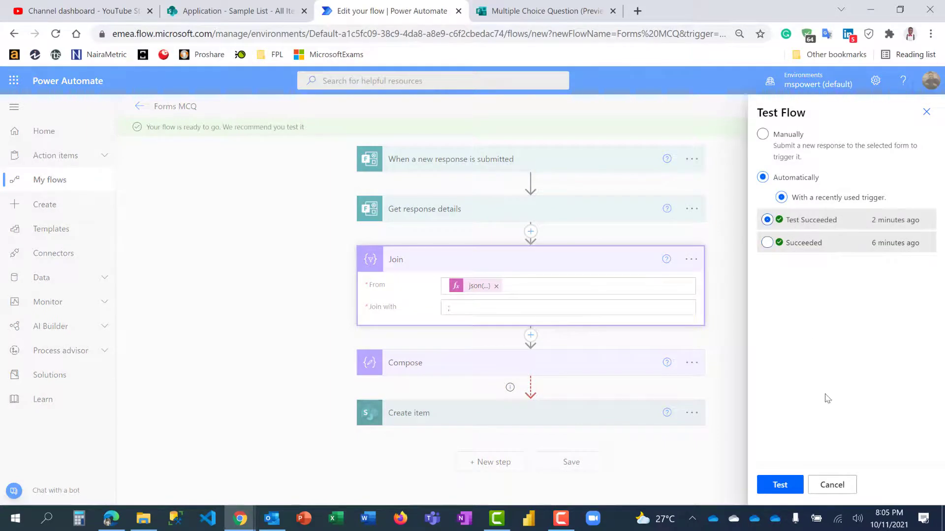
pyautogui.click(778, 484)
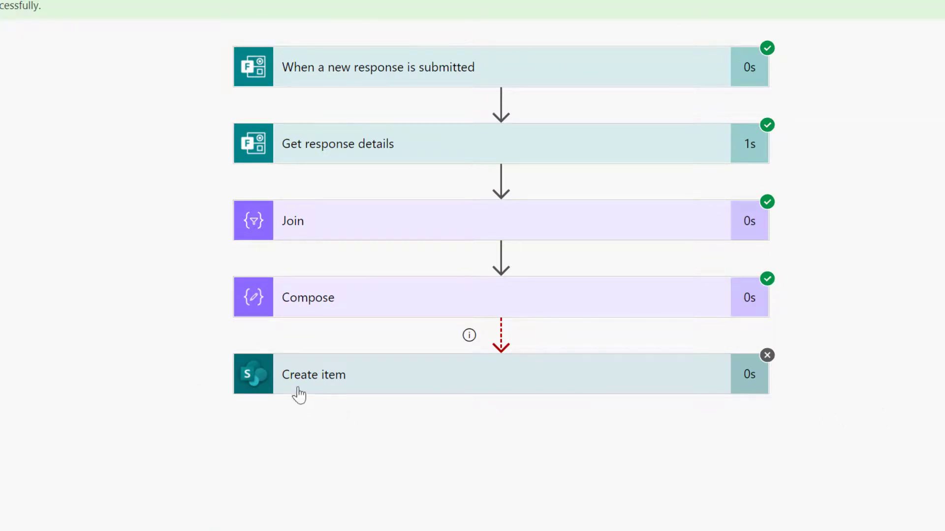
pyautogui.moveTo(560, 397)
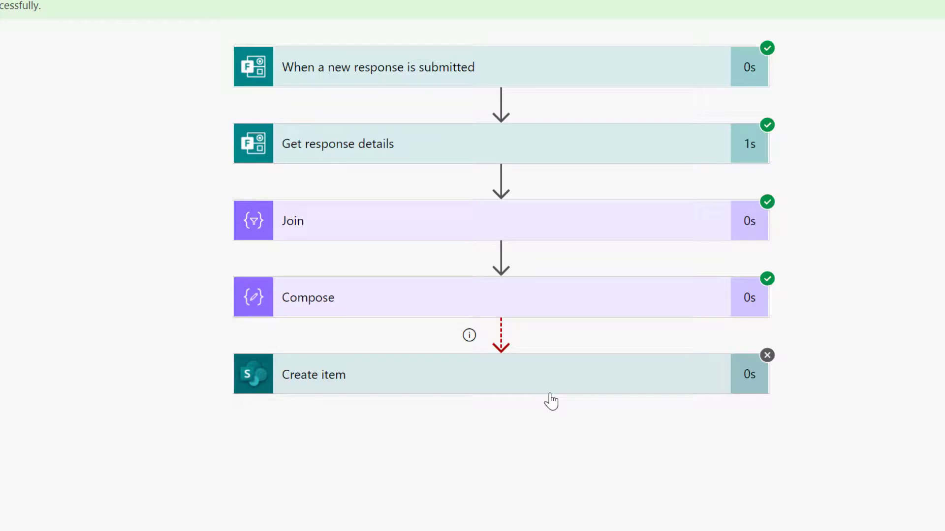
pyautogui.moveTo(459, 306)
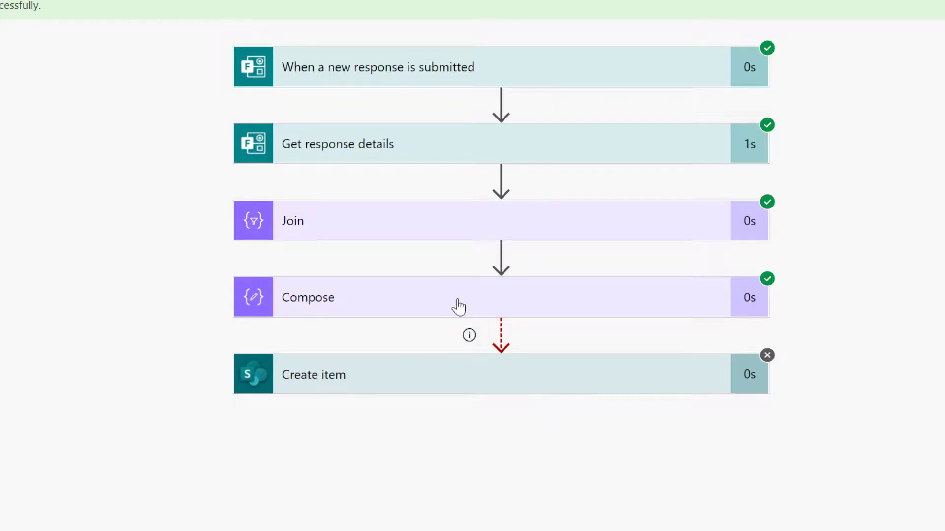
pyautogui.moveTo(591, 373)
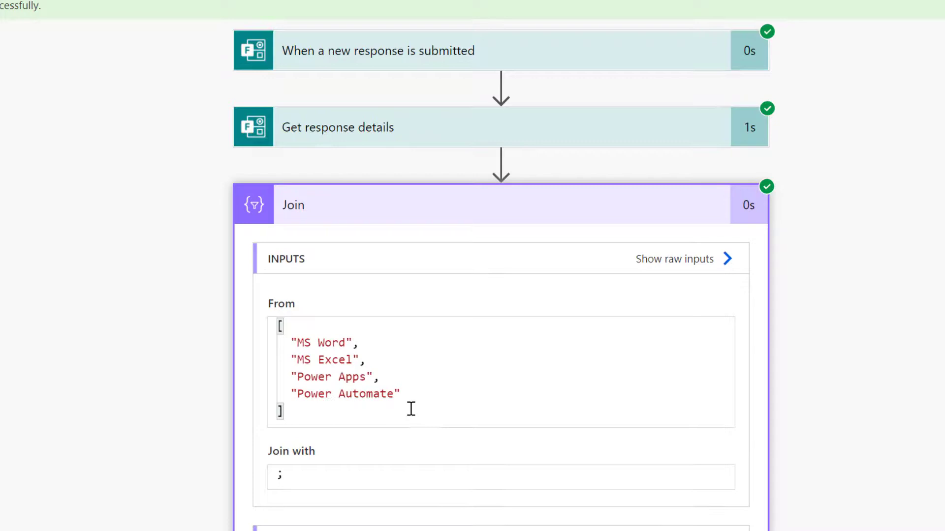
# Scroll the run's Join details to compare the From array with output 'MS Word;MS Excel;Power Apps;Power Automate'.
pyautogui.scroll(-3)
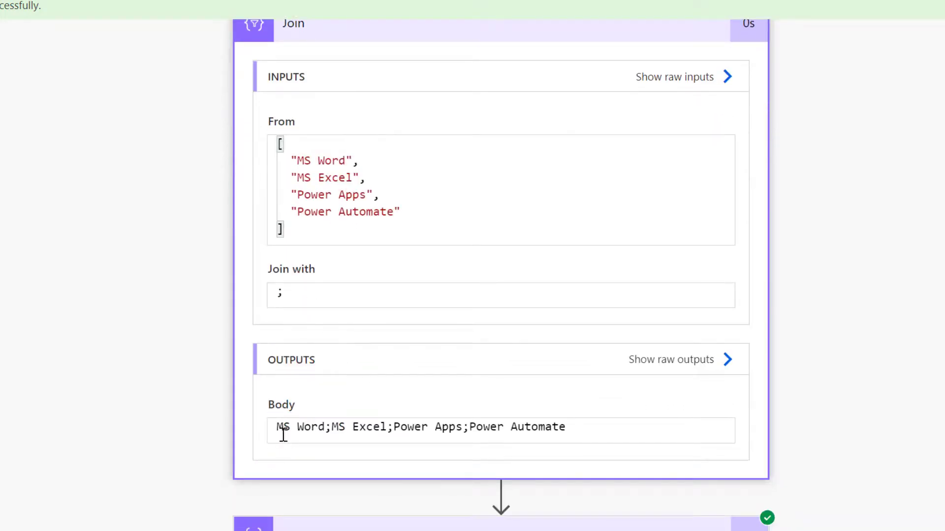
pyautogui.moveTo(545, 420)
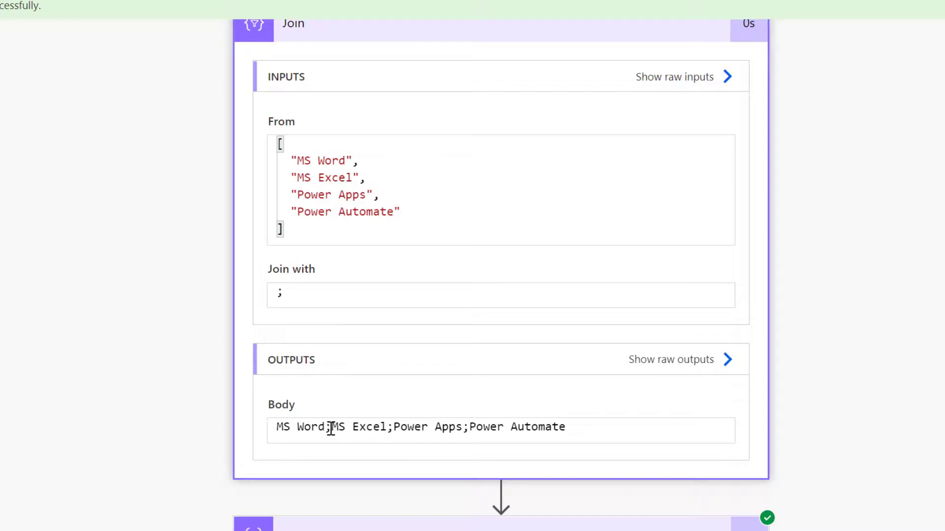
pyautogui.moveTo(789, 392)
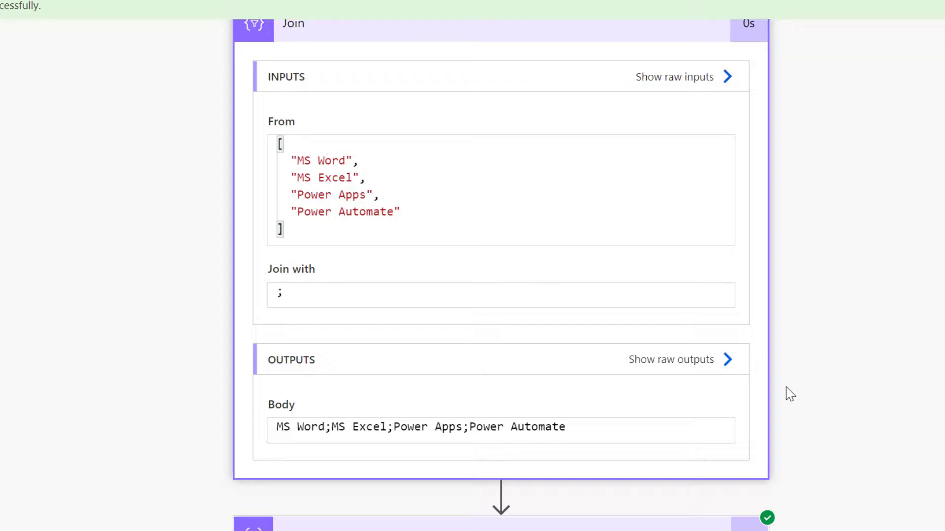
pyautogui.scroll(-3)
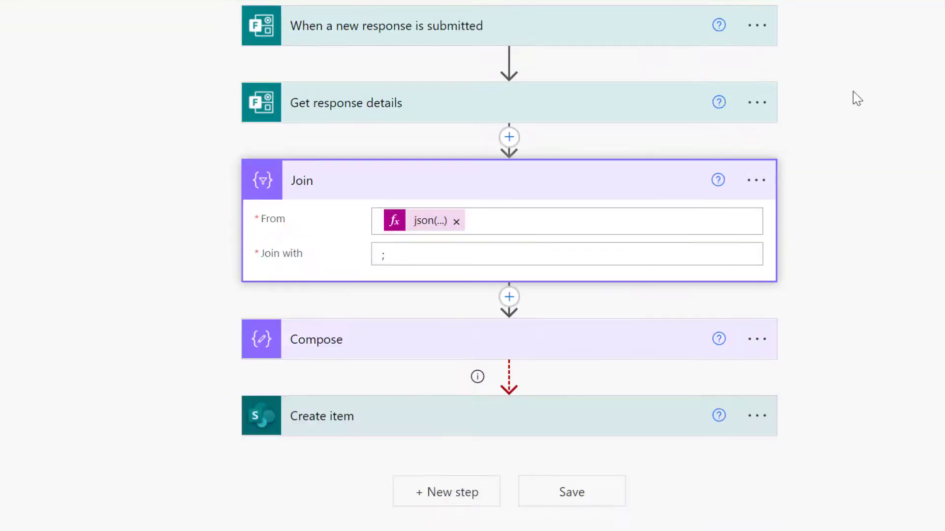
# Change Join's separator to a comma and replace the raw answer in Apps Familiar With with Join Output.
pyautogui.click(566, 254)
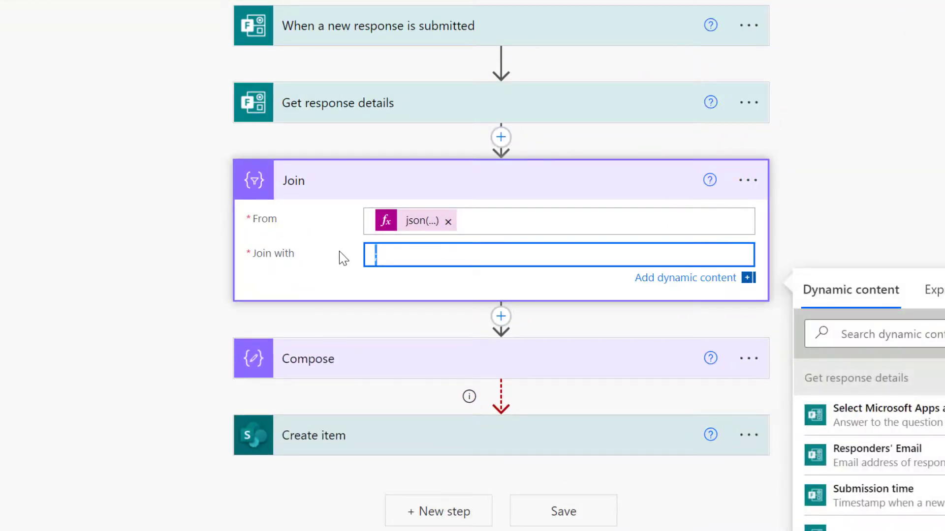
pyautogui.write(',')
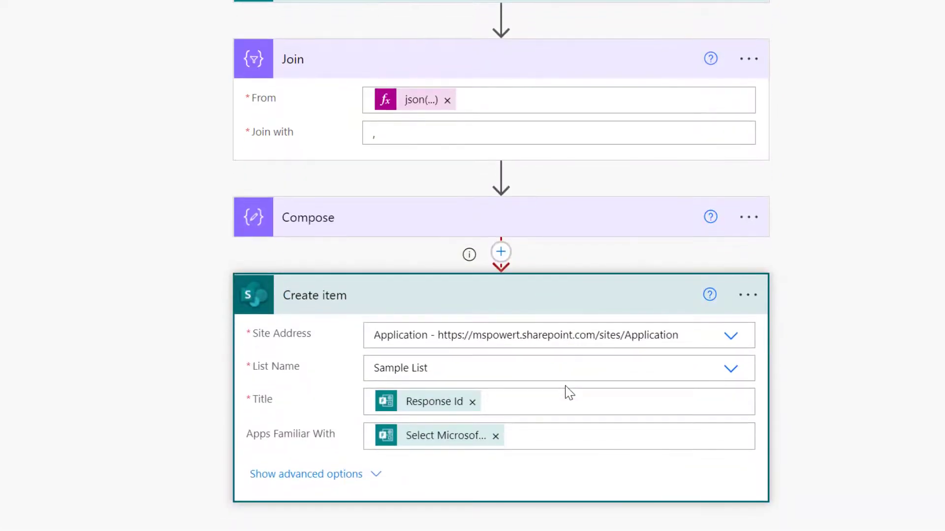
pyautogui.moveTo(274, 444)
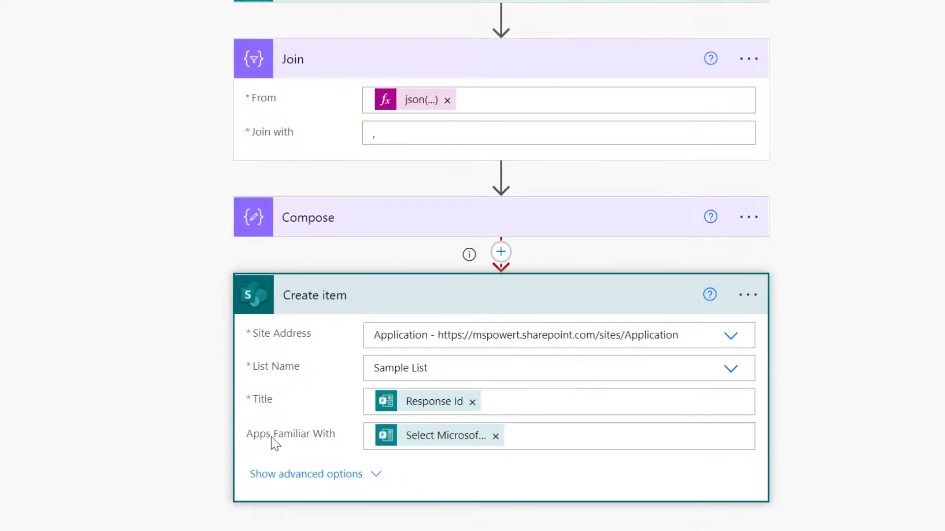
pyautogui.click(557, 436)
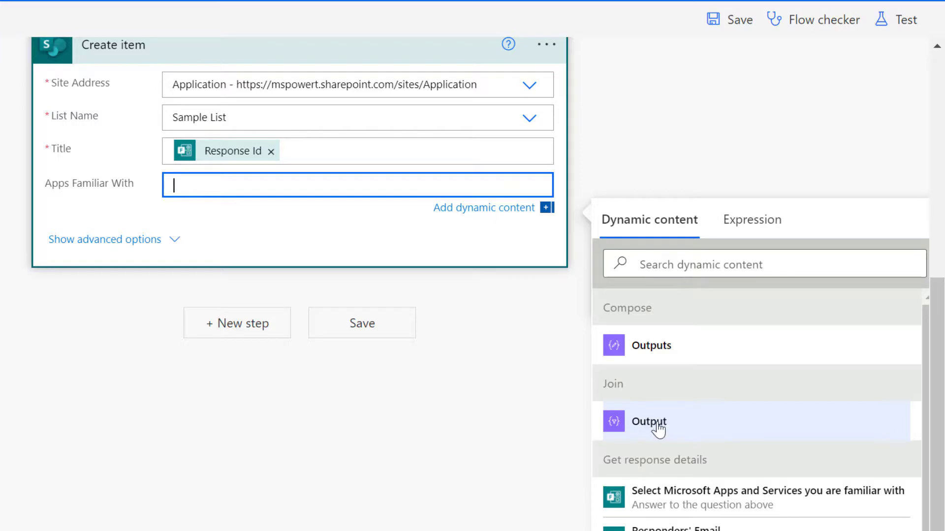
pyautogui.click(649, 421)
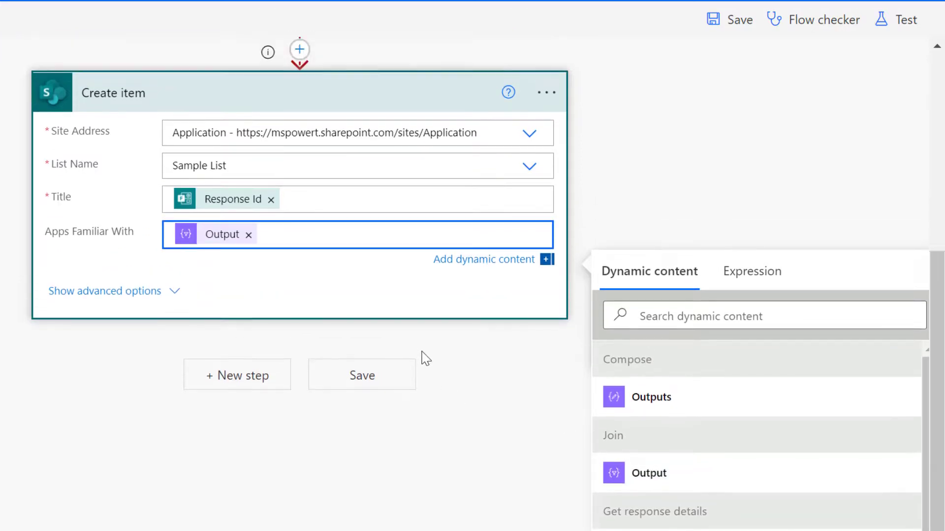
pyautogui.scroll(-3)
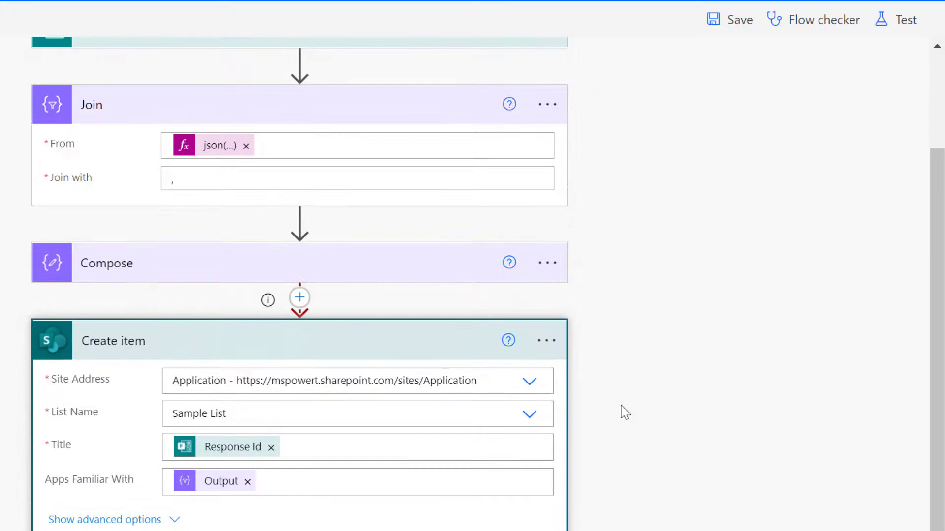
pyautogui.moveTo(546, 340)
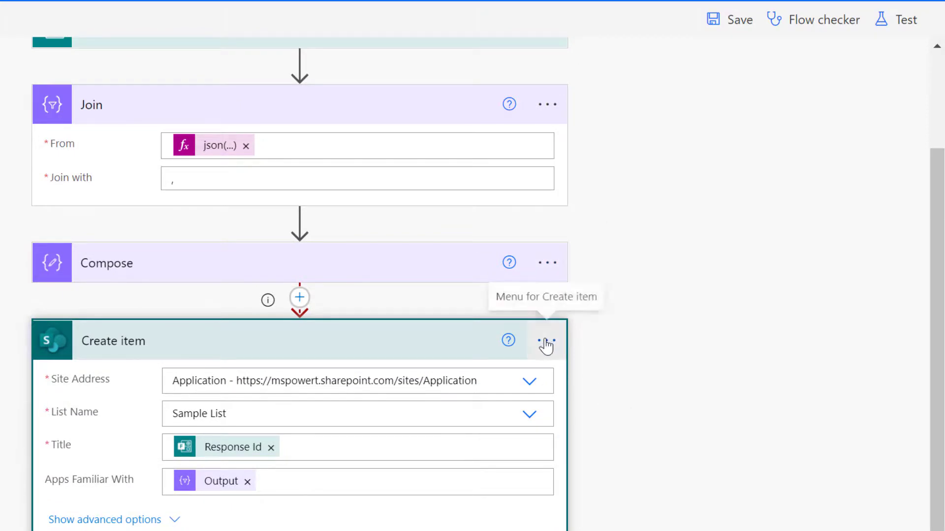
# Configure Create item's run after to 'is successful' instead of 'is skipped'.
pyautogui.click(546, 340)
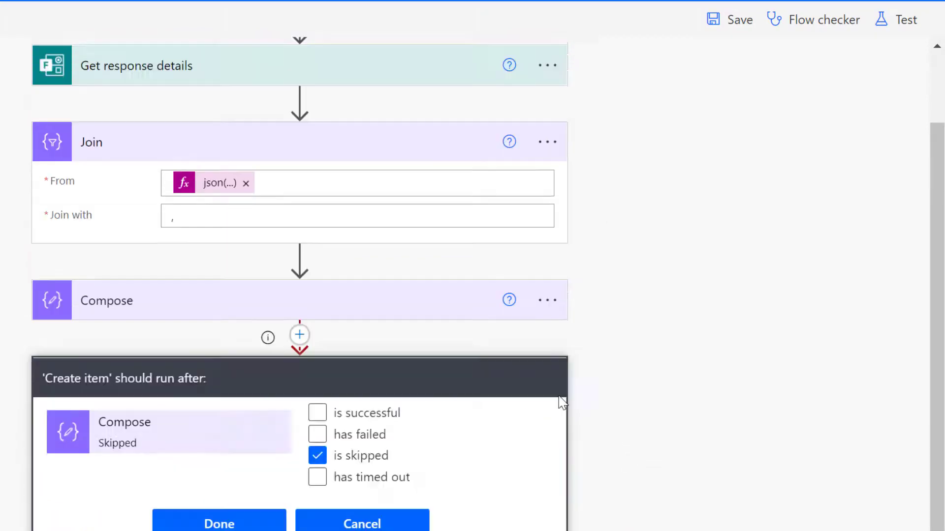
pyautogui.click(317, 413)
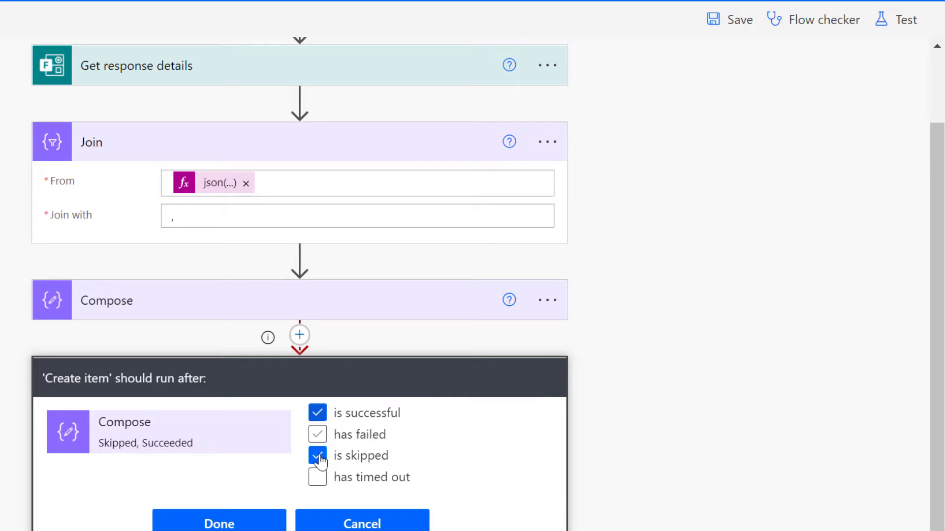
pyautogui.click(219, 523)
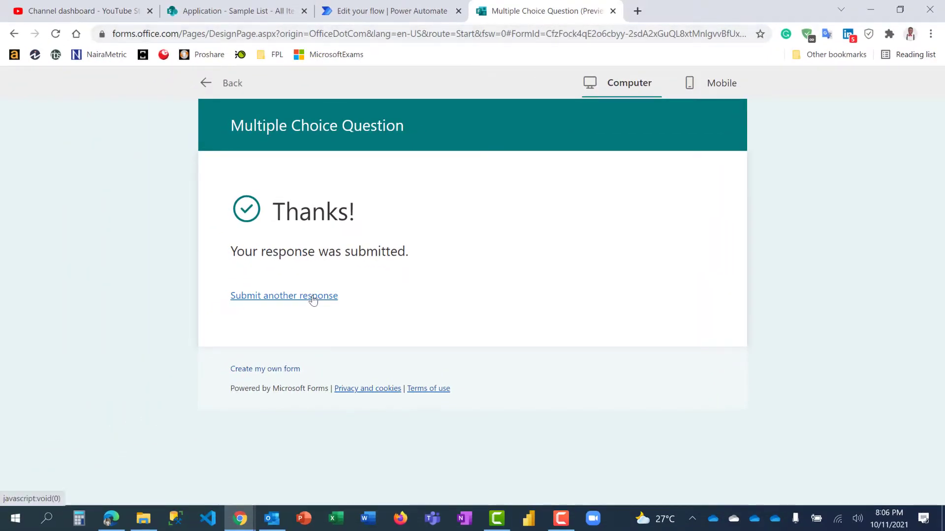
# Submit another Forms response ticking MS Excel, Power Apps and Power Automate, then return to the flow.
pyautogui.click(284, 295)
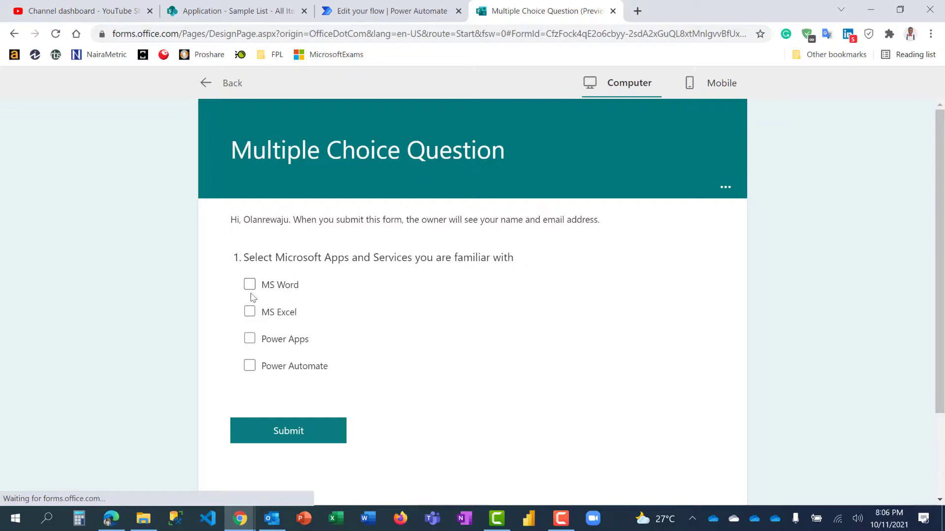
pyautogui.click(250, 339)
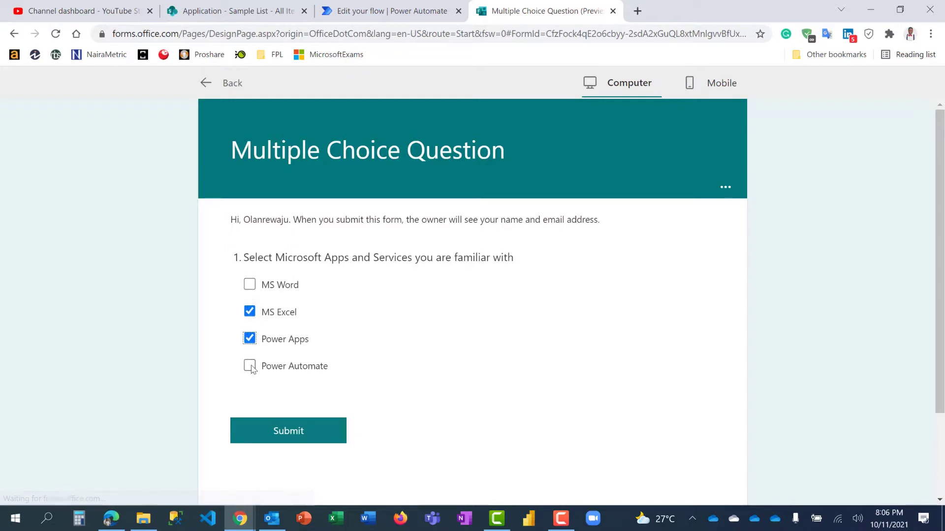
pyautogui.click(250, 365)
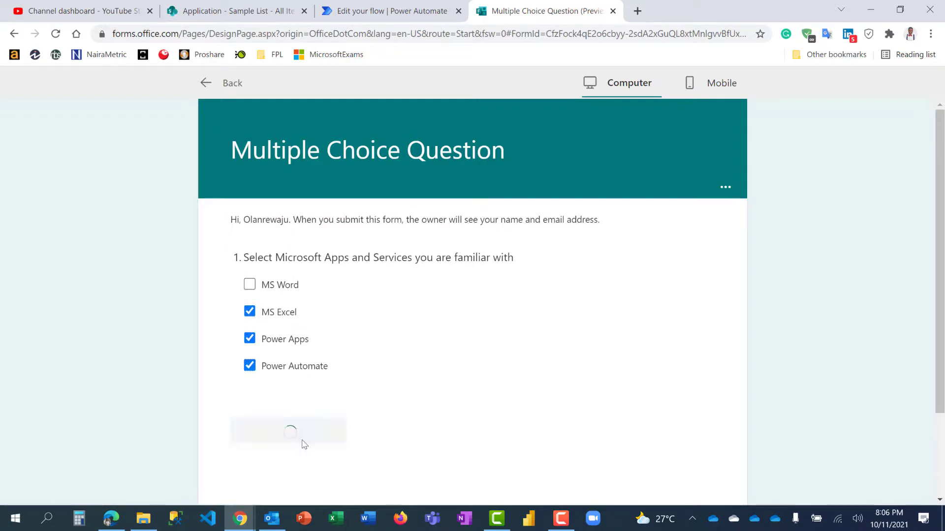
pyautogui.click(288, 430)
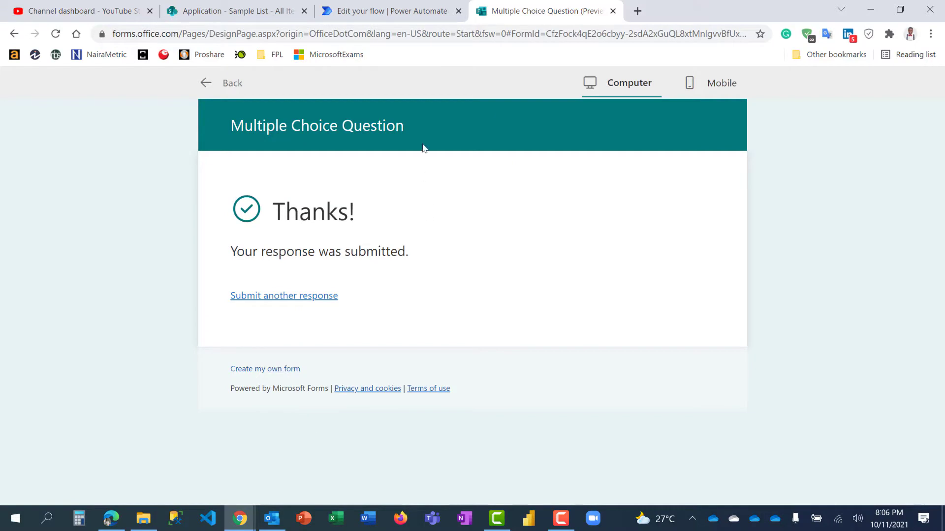
pyautogui.click(386, 11)
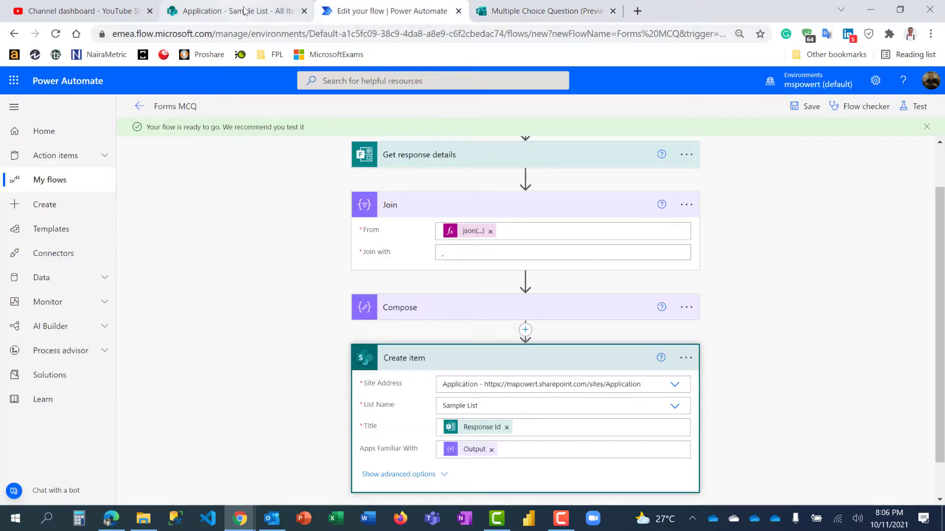
pyautogui.moveTo(237, 11)
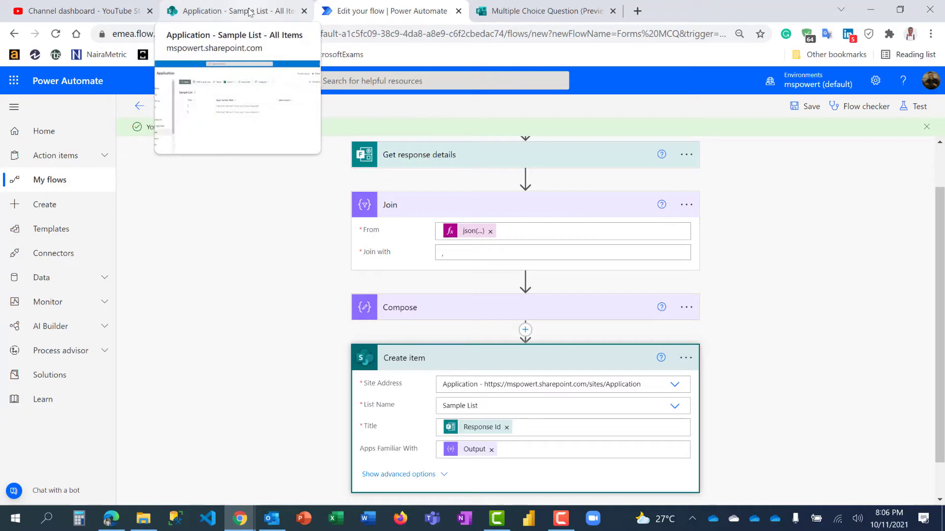
# Switch to the 'Application - Sample List - All Items' SharePoint tab.
pyautogui.click(235, 11)
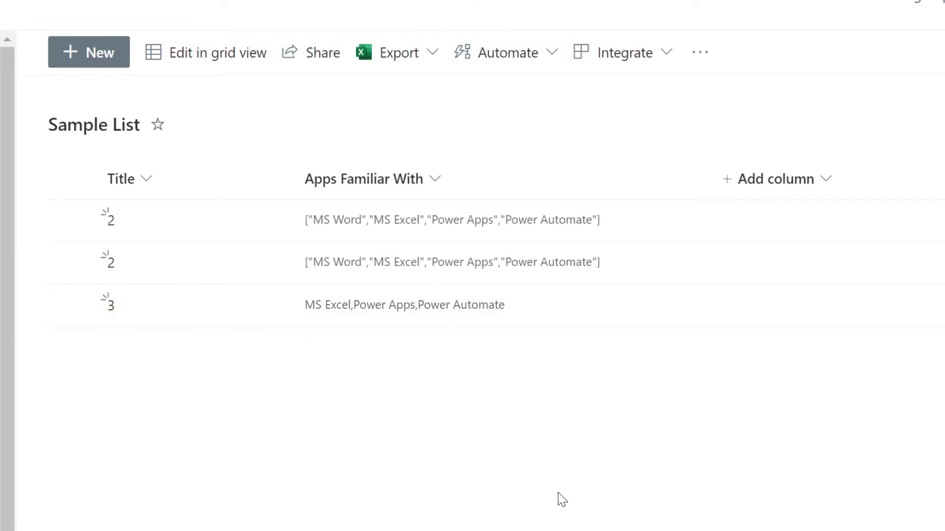
pyautogui.moveTo(571, 328)
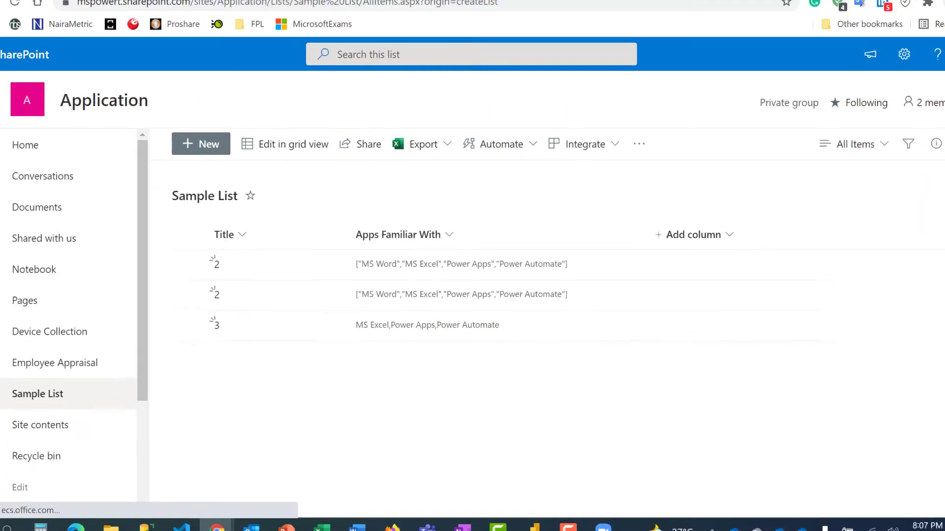
# Check item 3 reads 'MS Excel,Power Apps,Power Automate', then go back to the flow tab.
pyautogui.click(389, 11)
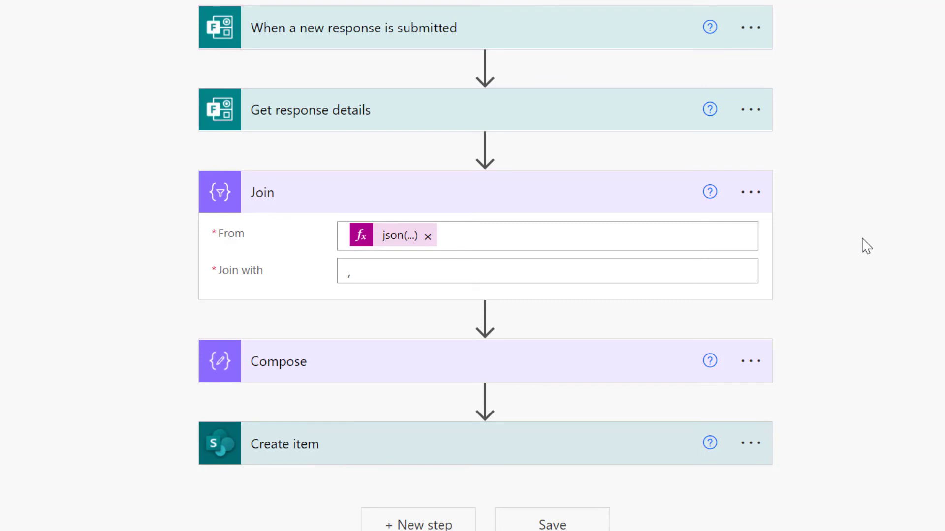
pyautogui.moveTo(861, 251)
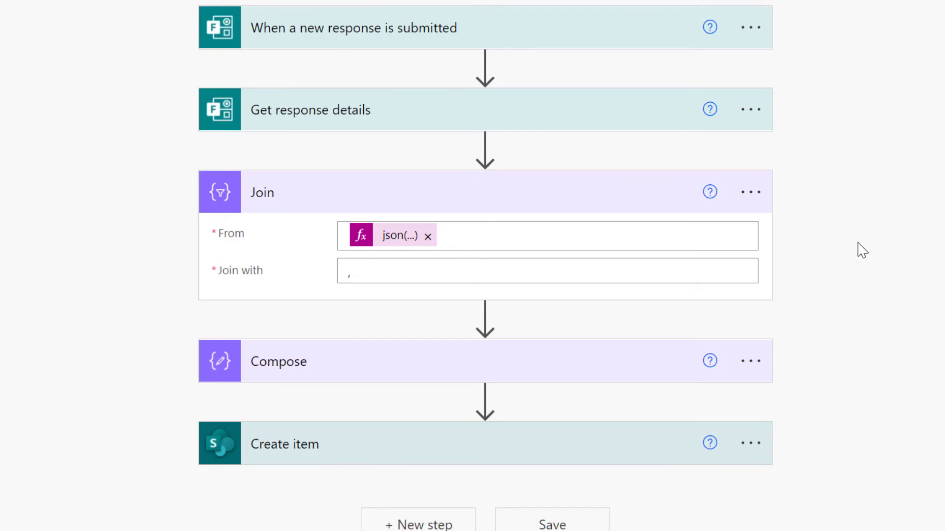